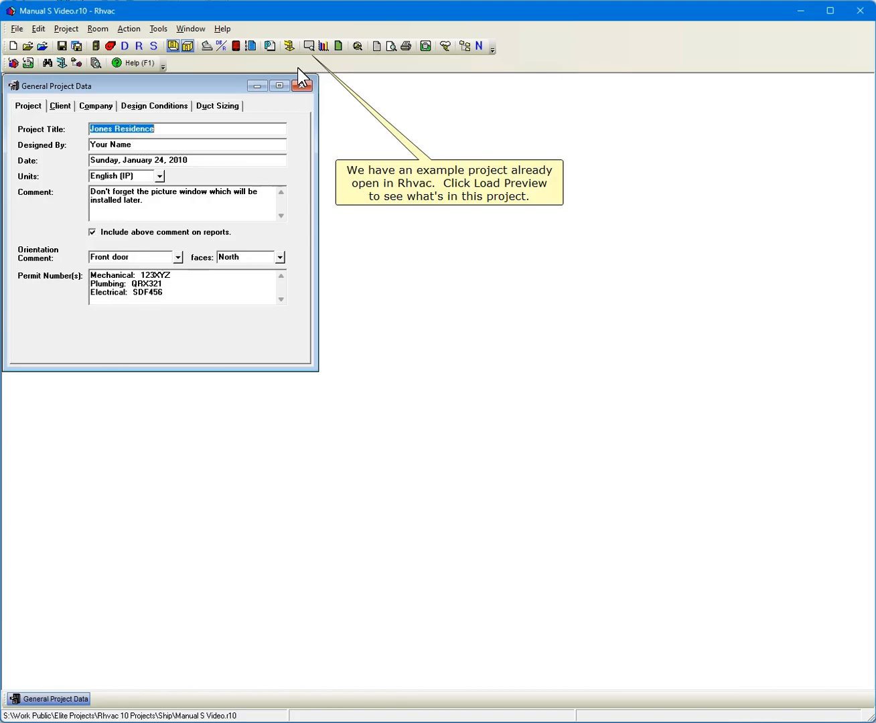
# Step: Show the Load Preview for the Jones Residence with building, system, zone and room loads
pyautogui.click(310, 46)
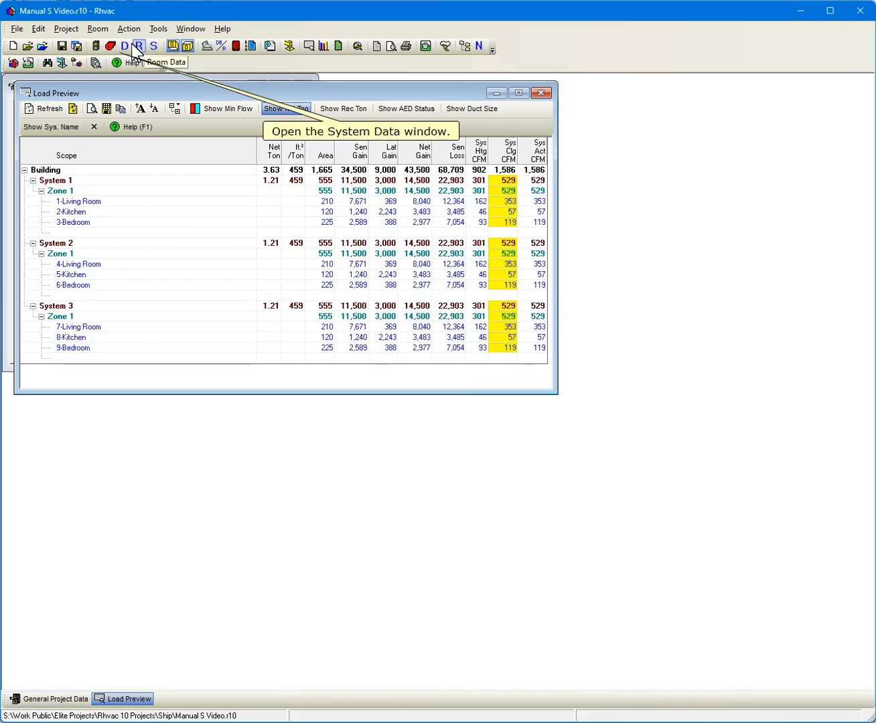
# Step: Go to System 1's heating equipment and start the Carrier natural gas furnace entry (33000 capacity, 81 AFUE)
pyautogui.click(126, 45)
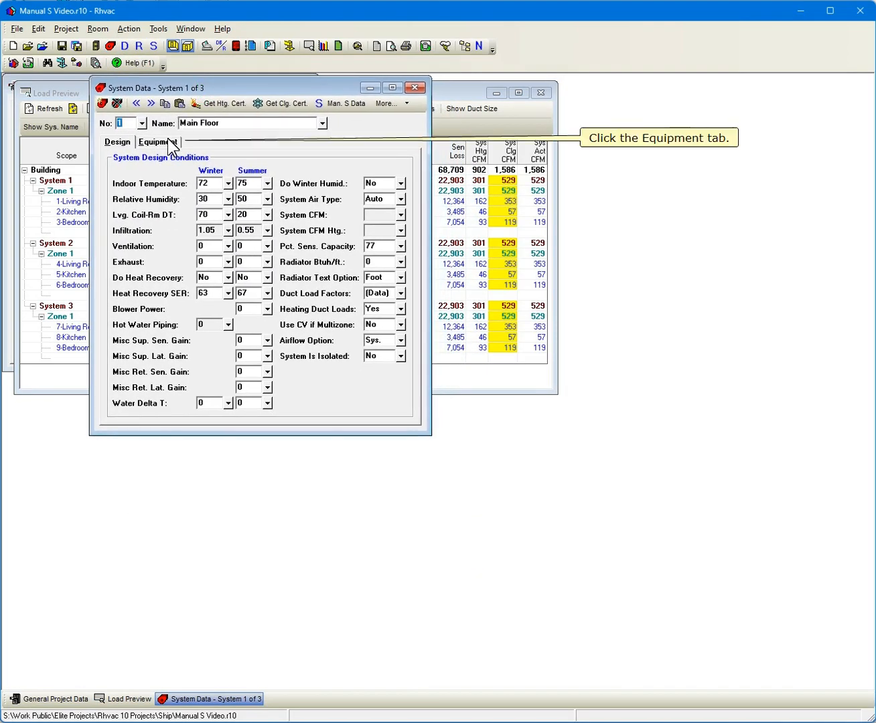
pyautogui.click(157, 142)
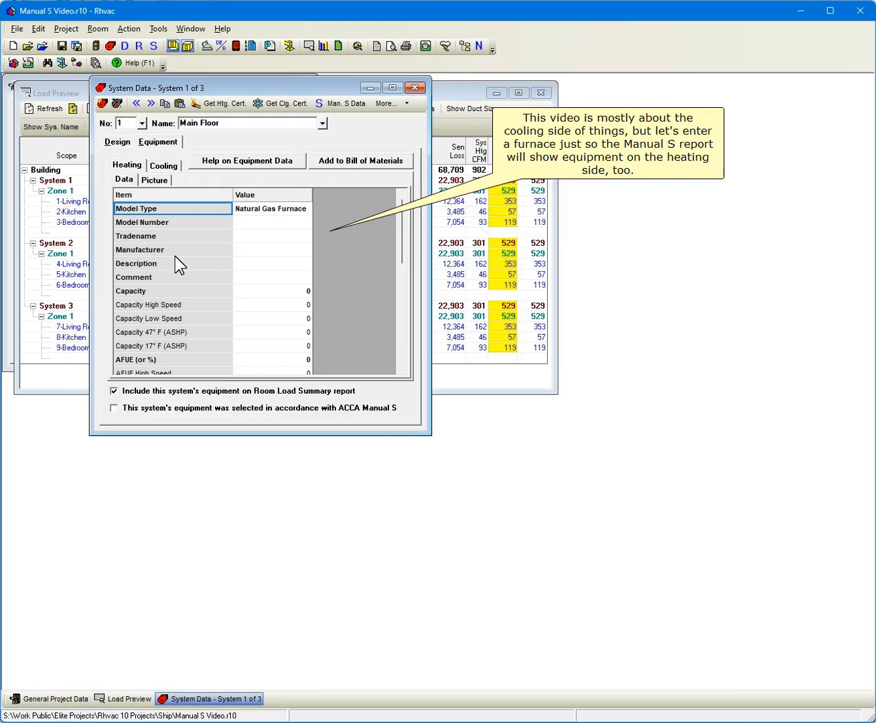
pyautogui.click(113, 409)
pyautogui.write('81')
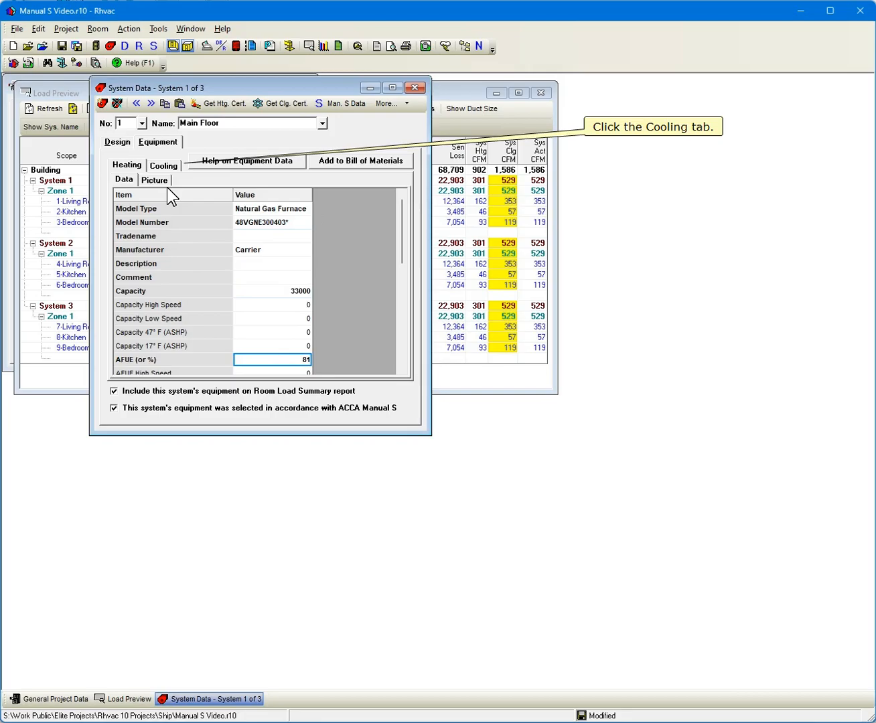
# Step: Enter Carrier as outdoor manufacturer for System 1's standard air conditioner
pyautogui.click(163, 166)
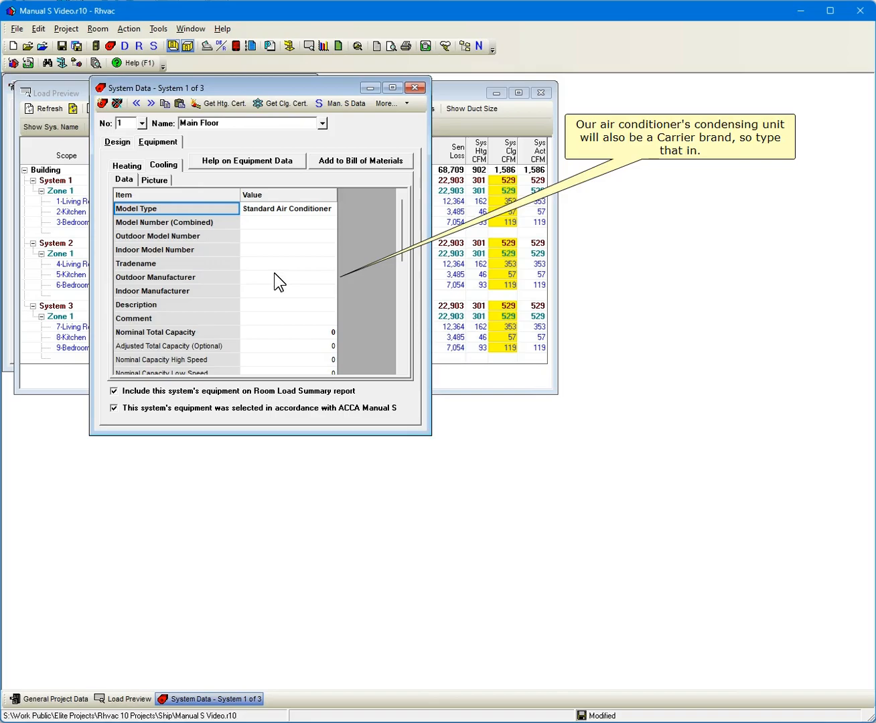
pyautogui.write('Carrier')
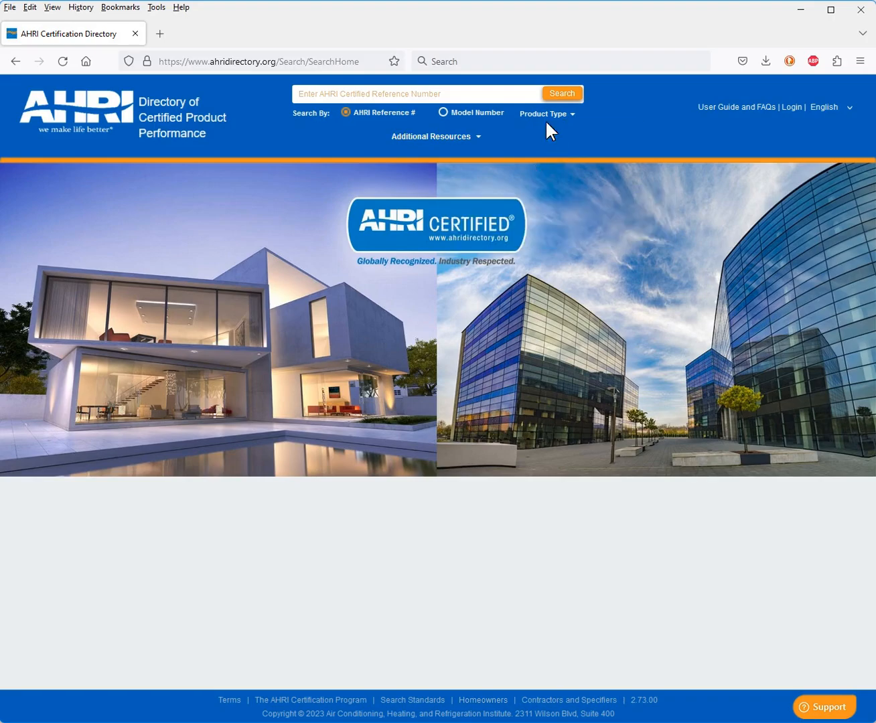
# Step: Reach the residential Air Conditioners and Coils quick search under AHRI rating conditions
pyautogui.click(544, 112)
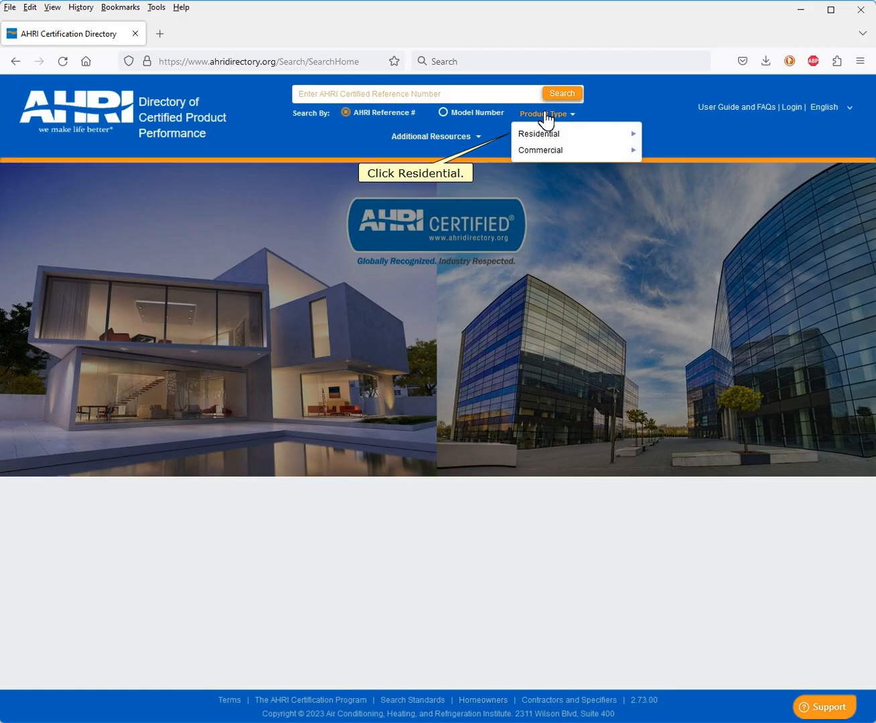
pyautogui.click(539, 133)
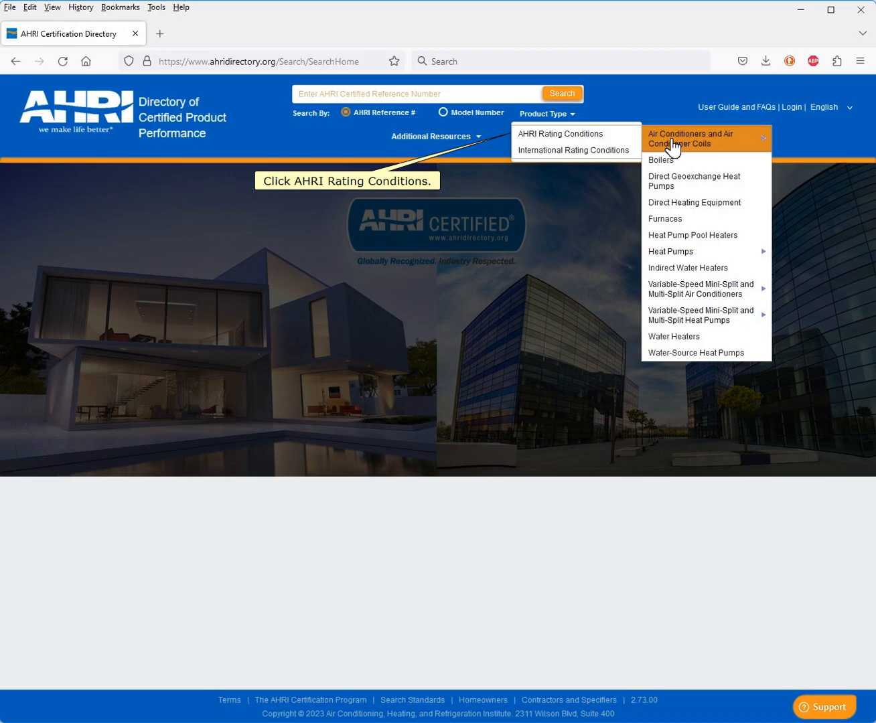
pyautogui.click(683, 139)
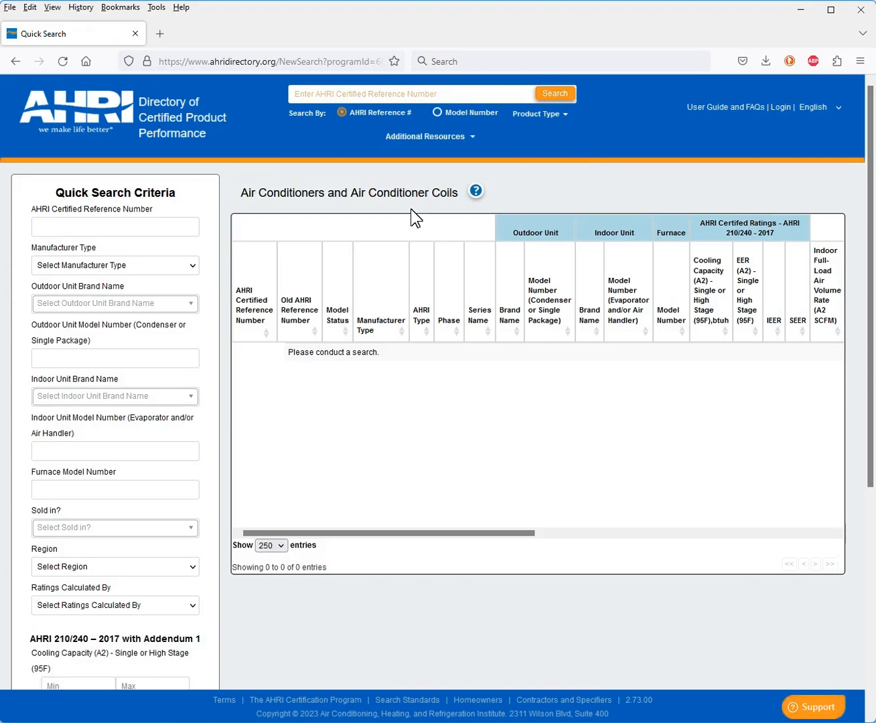
# Step: Select both Carrier outdoor brands with outdoor model 24ACC618A and indoor model CNPV as criteria
pyautogui.scroll(-3)
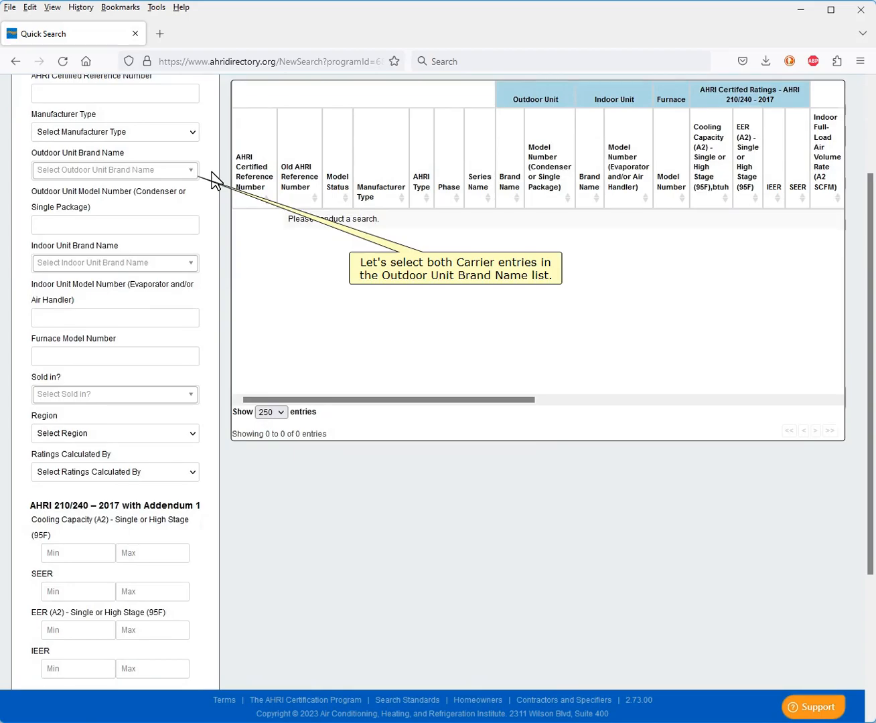
pyautogui.click(110, 169)
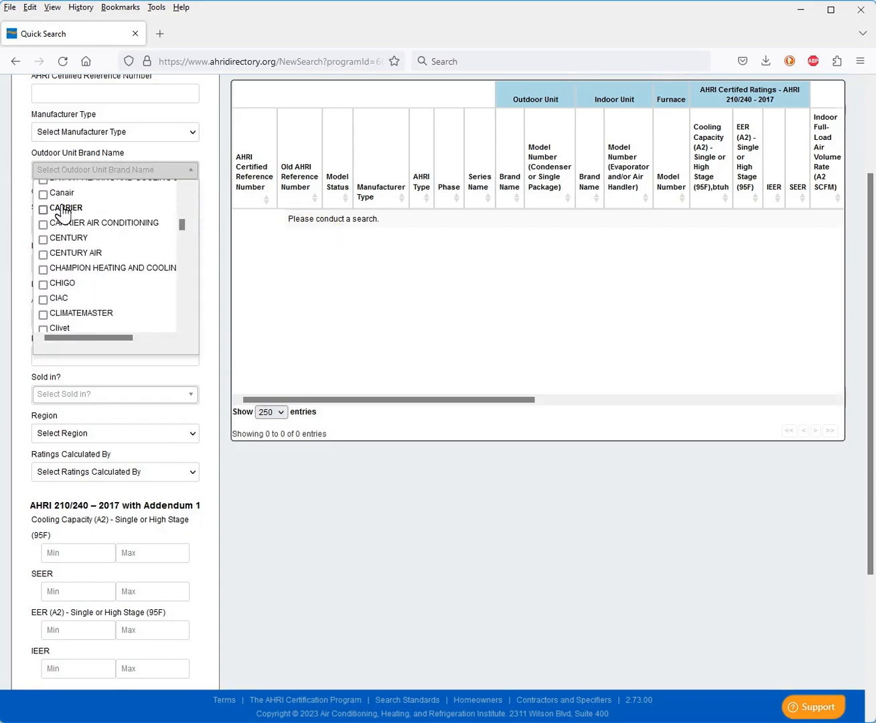
pyautogui.click(43, 225)
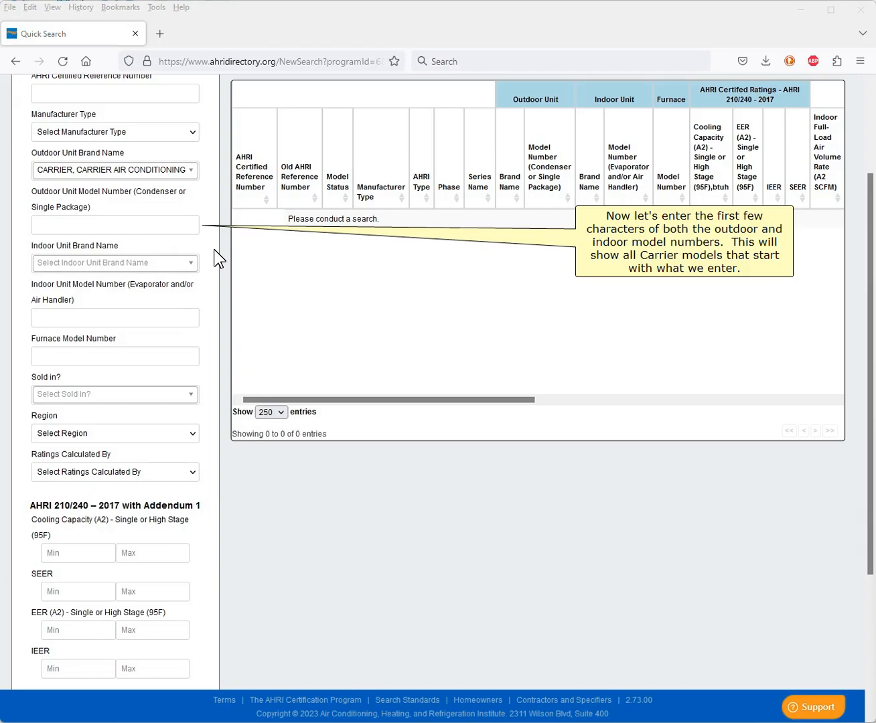
pyautogui.click(115, 225)
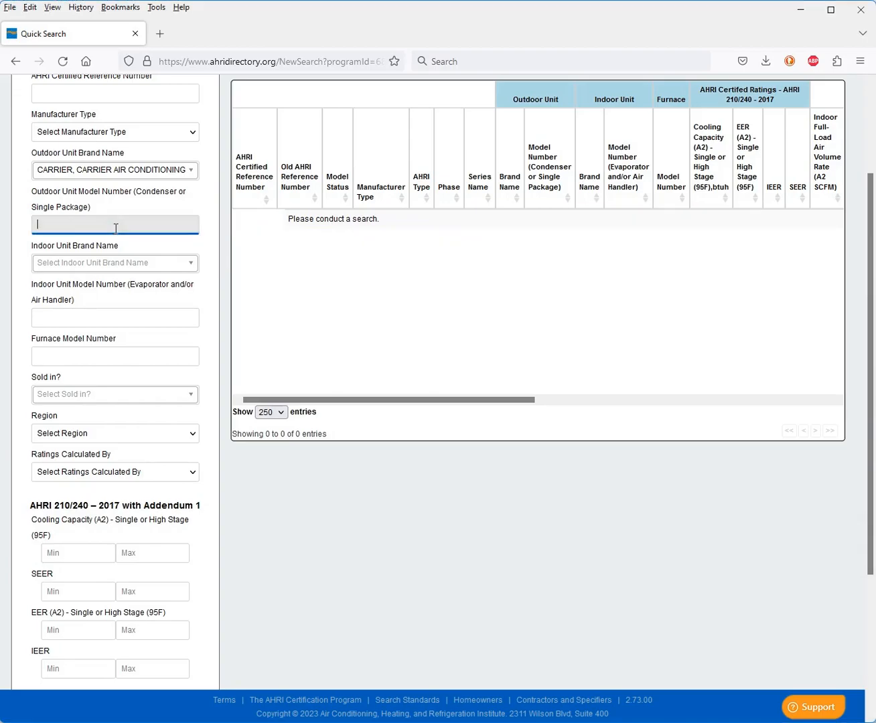
pyautogui.write('CNPV')
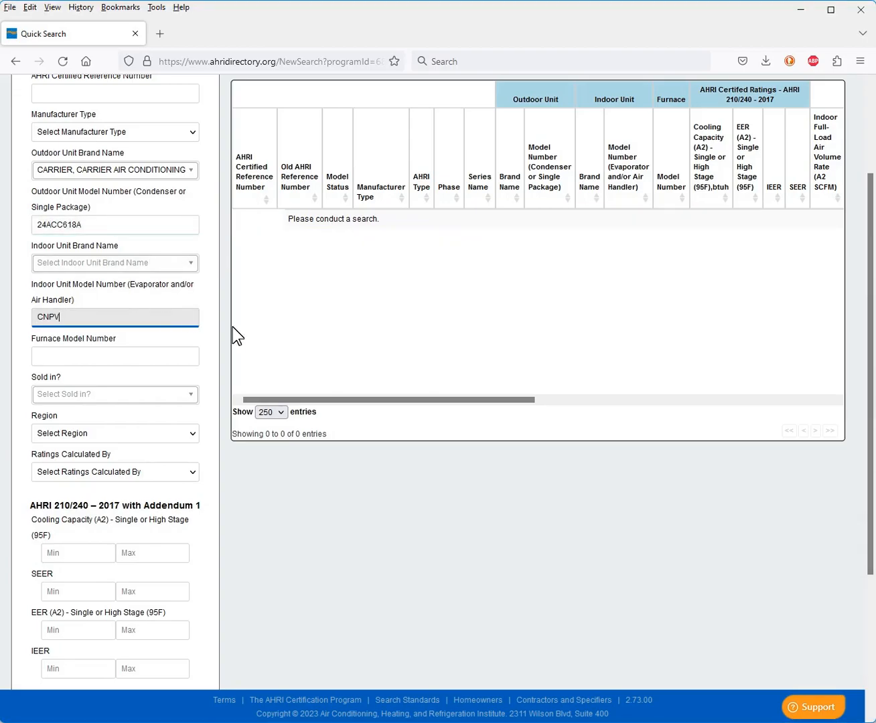
pyautogui.scroll(-3)
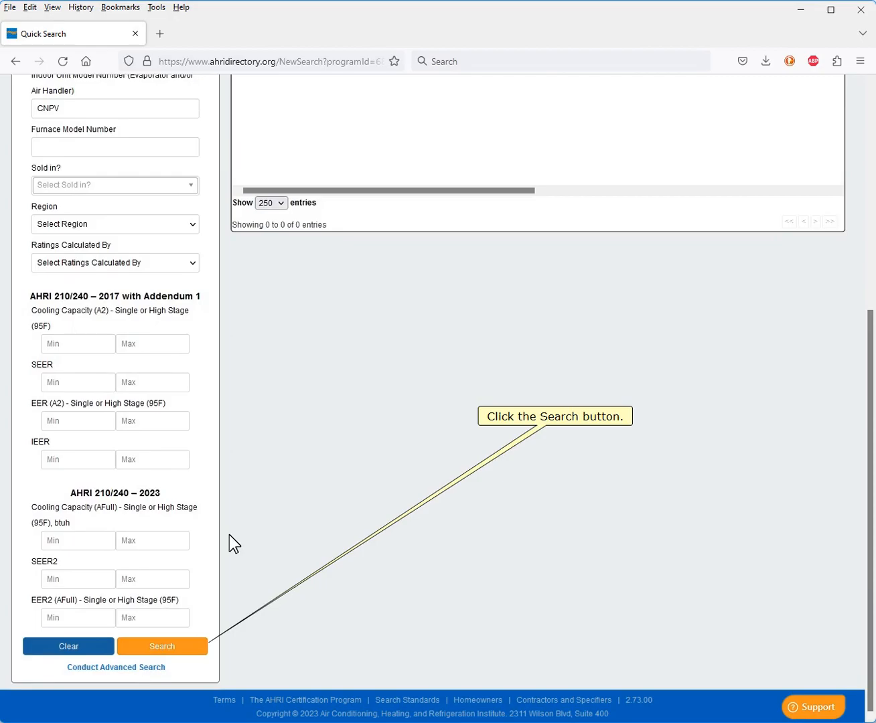
# Step: Run the search and view certificate 9177973 for Carrier 24ACC618A with CNPV coil
pyautogui.click(161, 645)
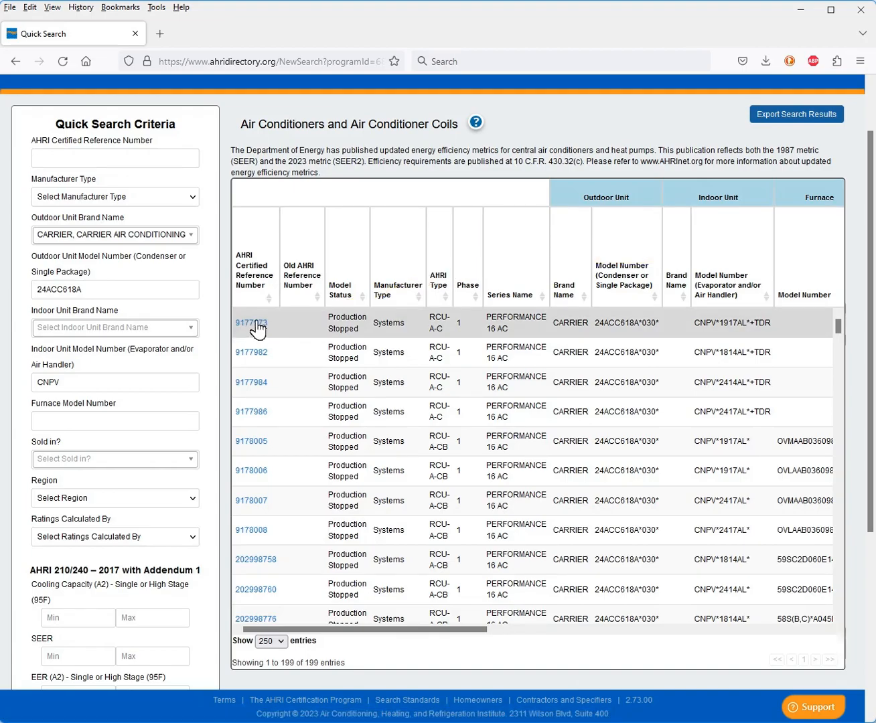
pyautogui.click(249, 321)
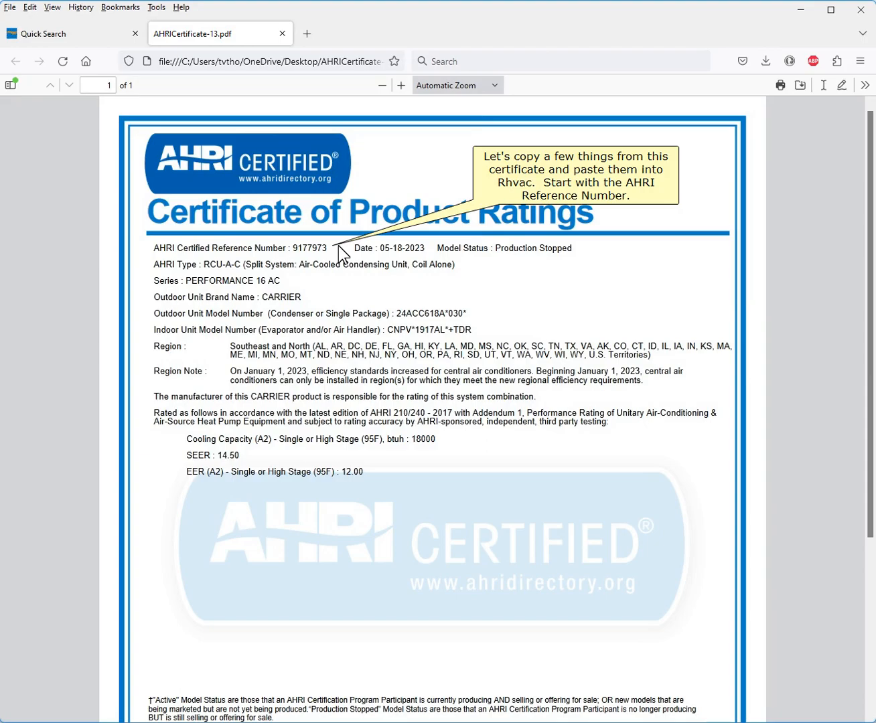
# Step: Copy AHRI certified reference number 9177973 from the certificate PDF
pyautogui.rightClick(308, 247)
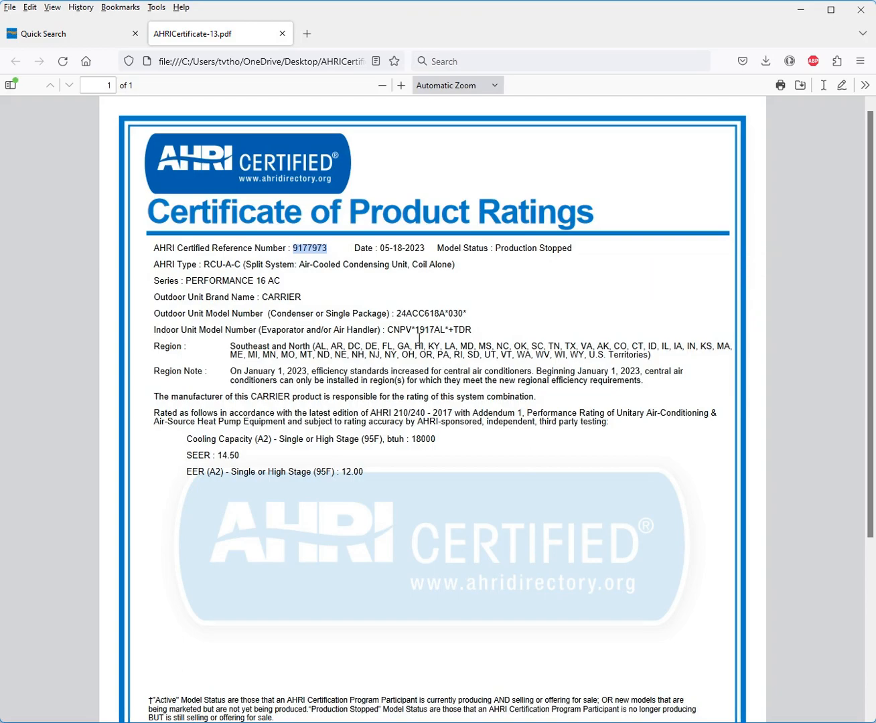
pyautogui.rightClick(431, 314)
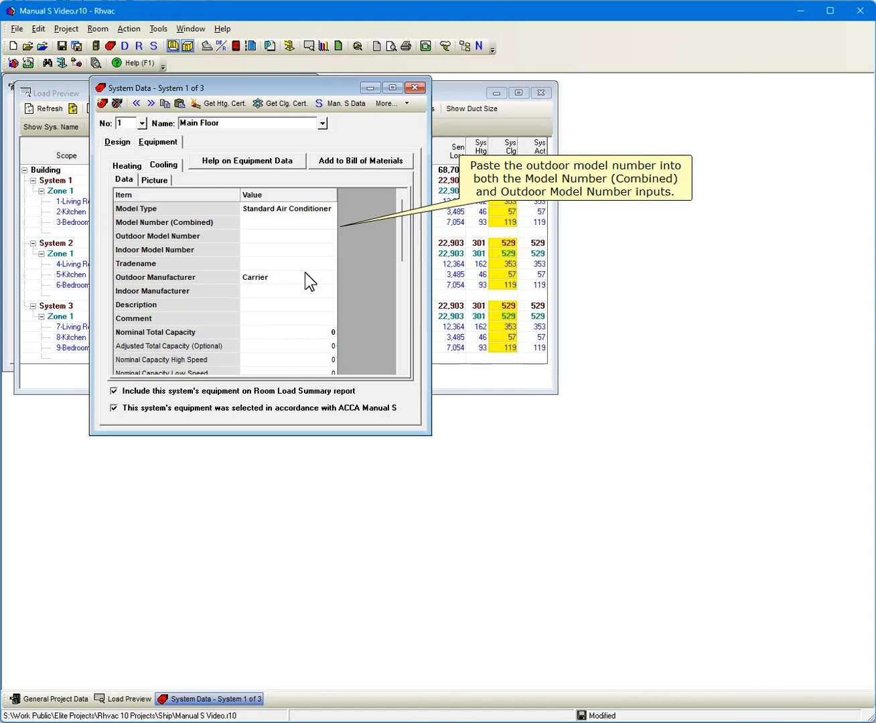
# Step: Enter outdoor model 24ACC618A*030* with AHRI 9177973, 14000 sensible and 4000 latent capacity
pyautogui.write('24ACC618A*030*')
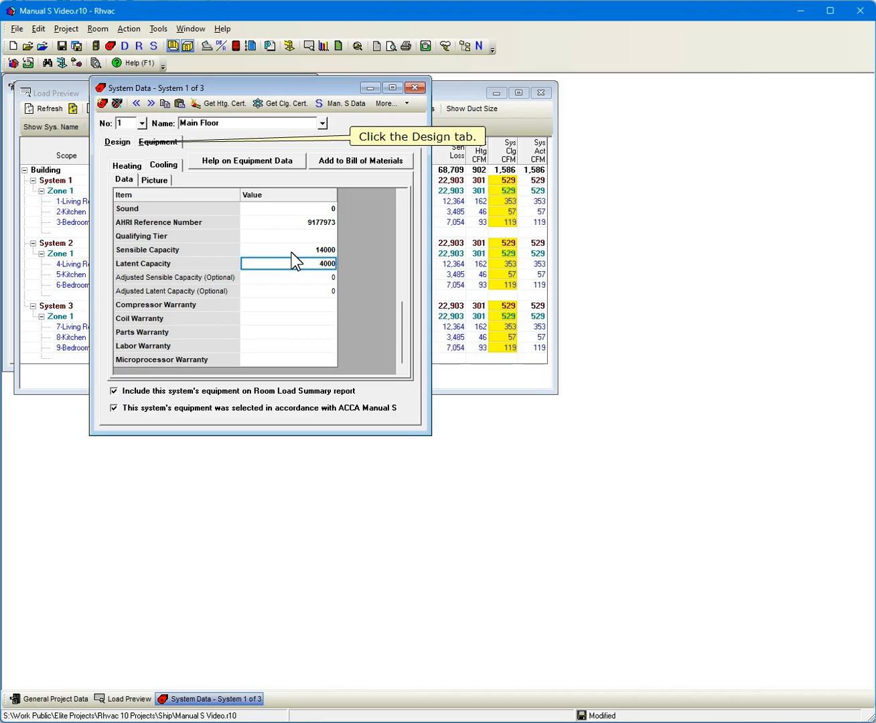
# Step: Set System 1's design air type to Fixed with a system CFM of 600
pyautogui.click(118, 142)
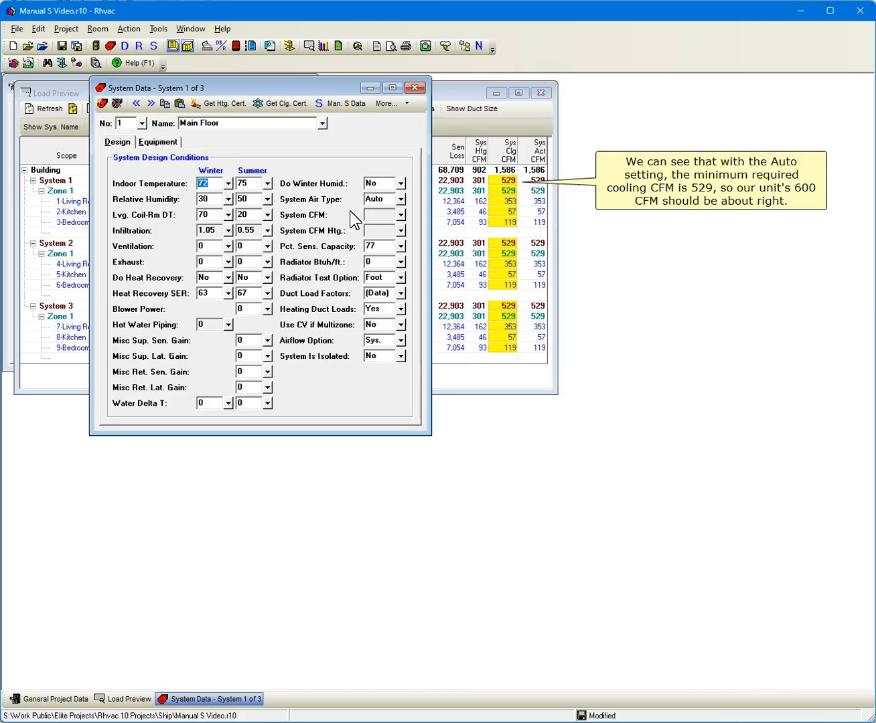
pyautogui.click(401, 198)
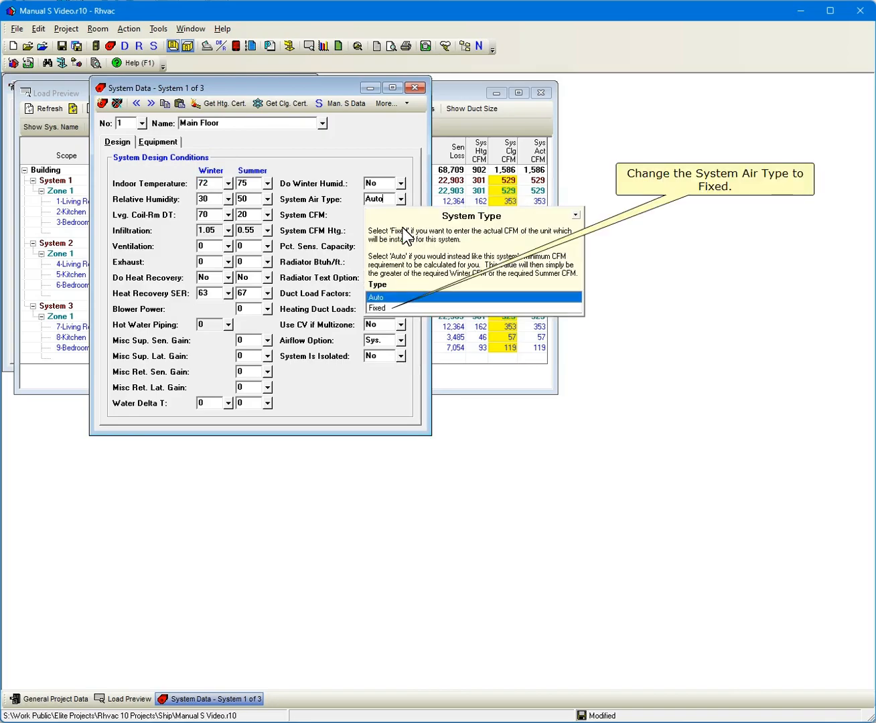
pyautogui.click(377, 308)
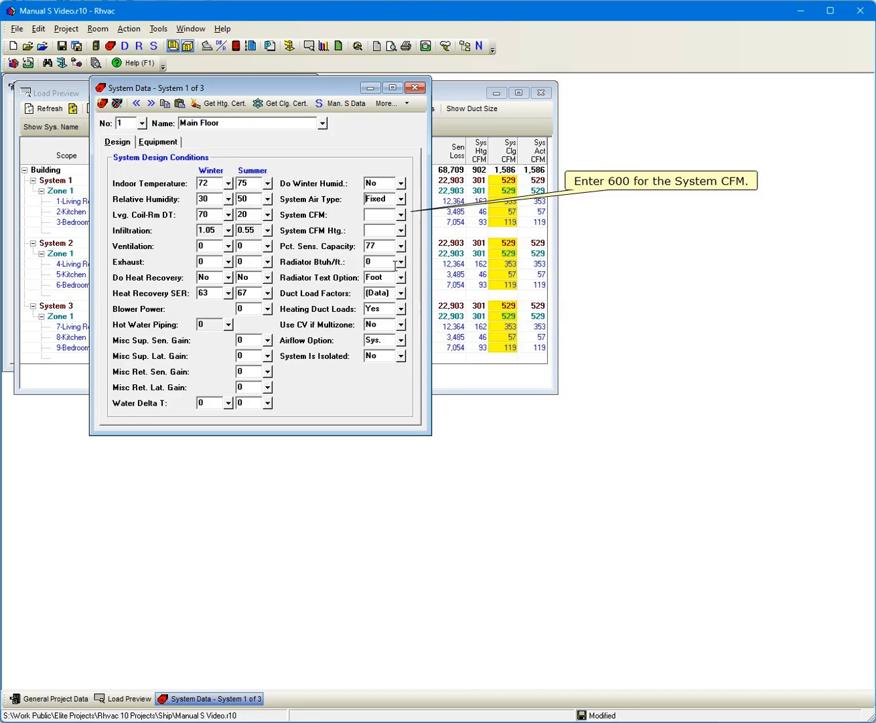
pyautogui.write('600')
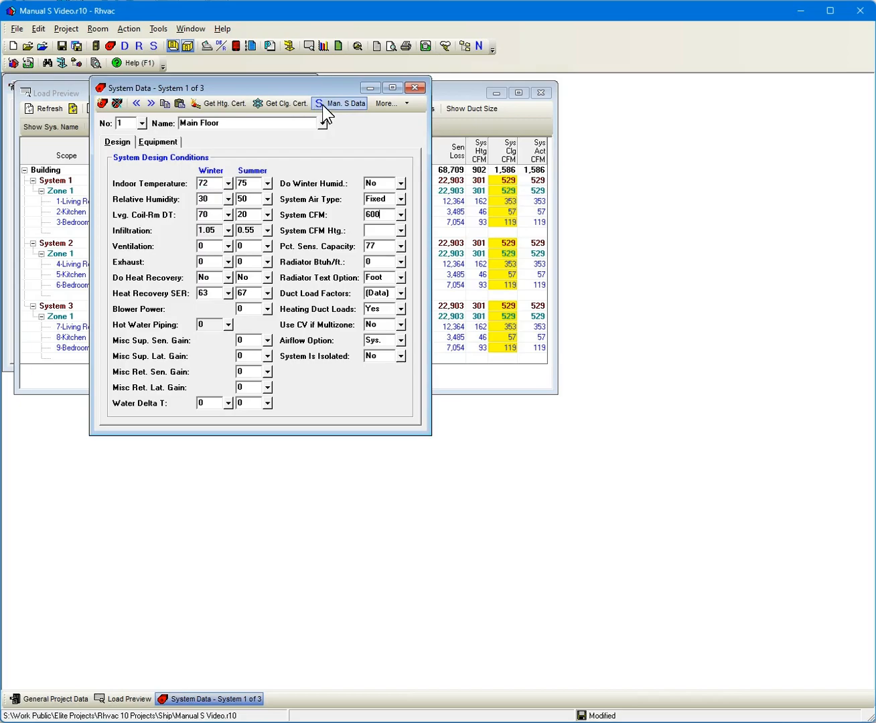
# Step: Copy design conditions and nominal capacities into System 1's simple-mode Manual S grid, giving 124% total and 122% sensible
pyautogui.click(343, 103)
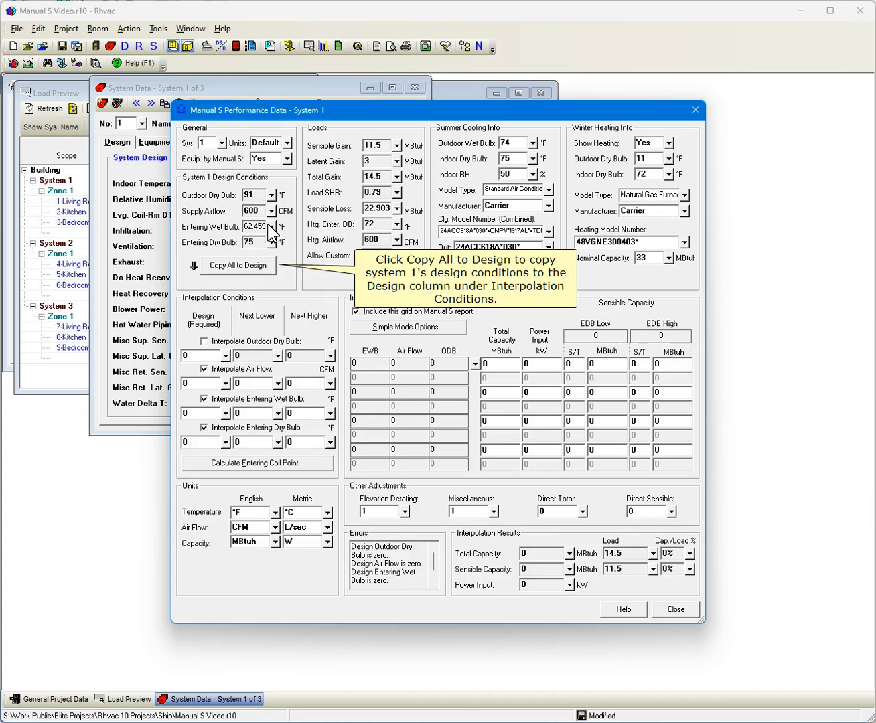
pyautogui.click(238, 265)
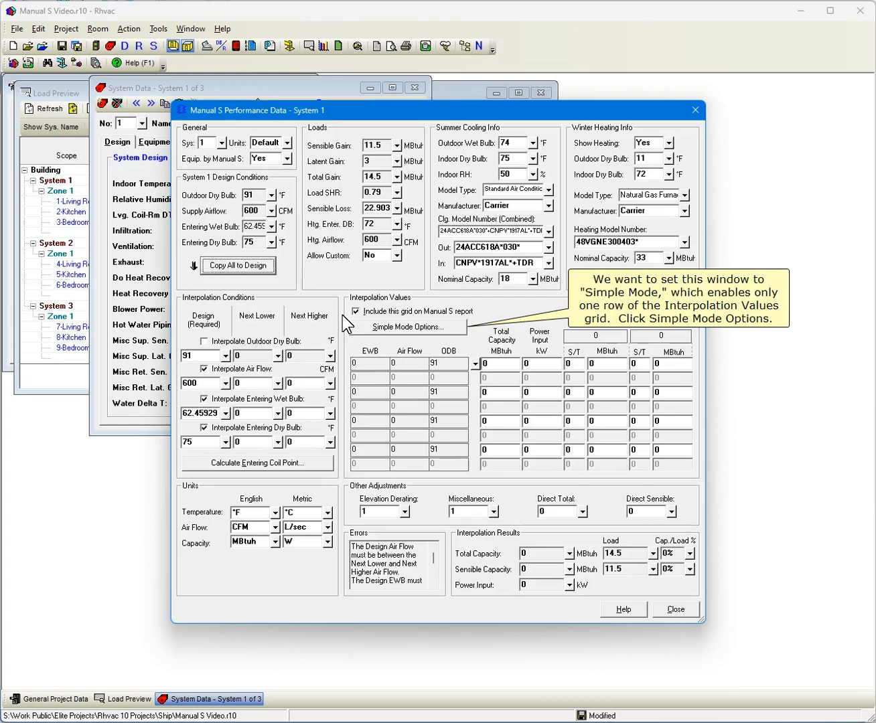
pyautogui.click(407, 327)
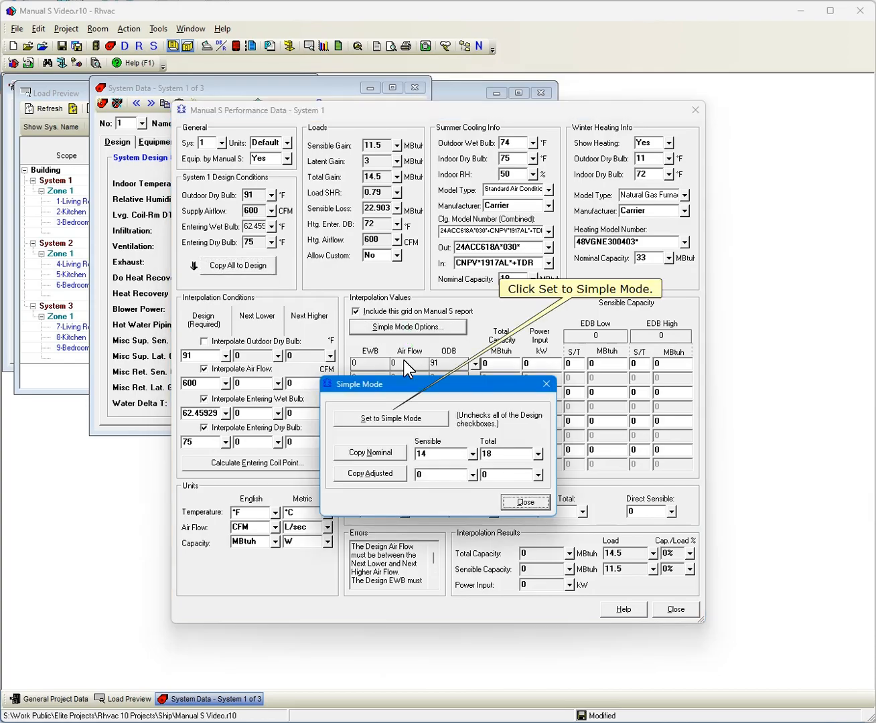
pyautogui.click(390, 418)
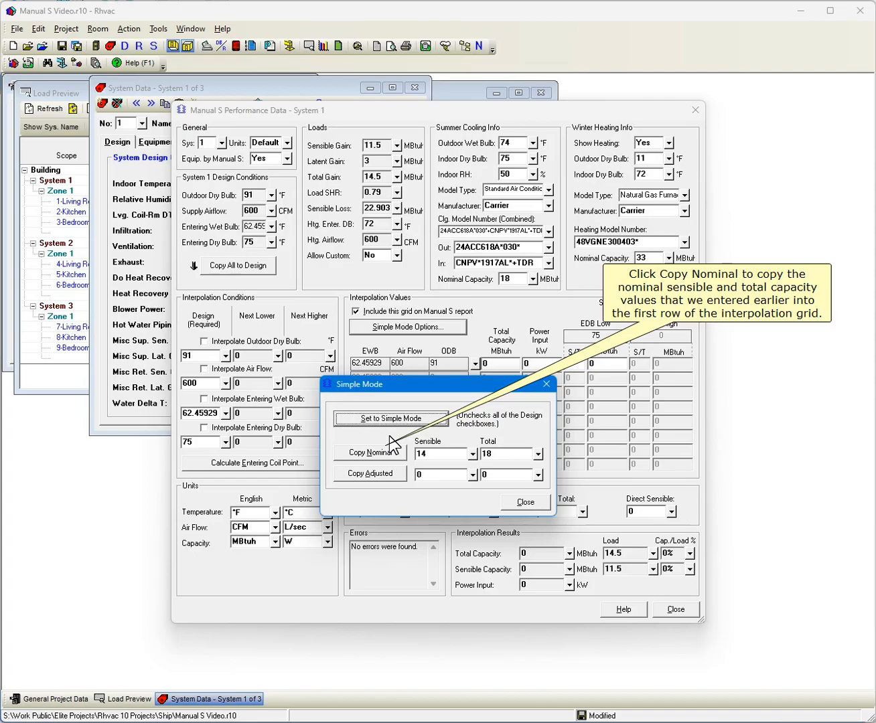
pyautogui.click(368, 453)
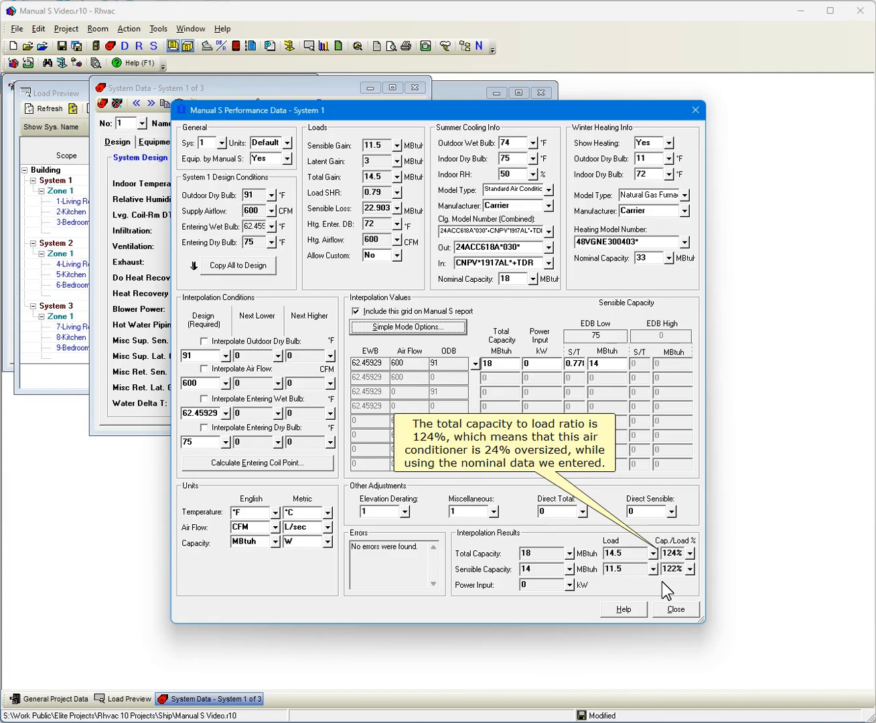
pyautogui.click(675, 609)
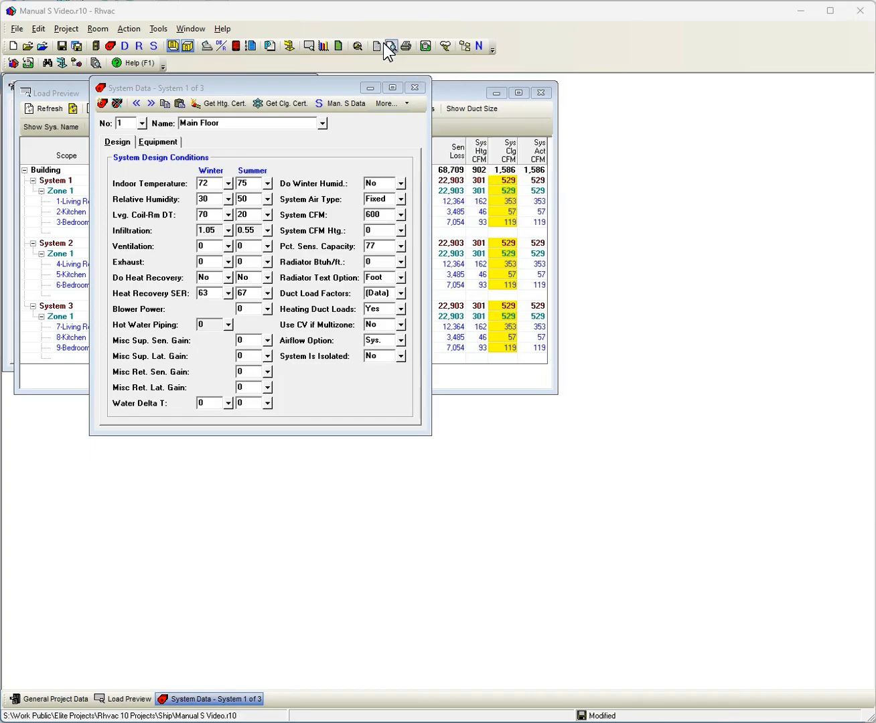
# Step: Select only the Manual S Performance Data report and preview it for System 1
pyautogui.click(391, 46)
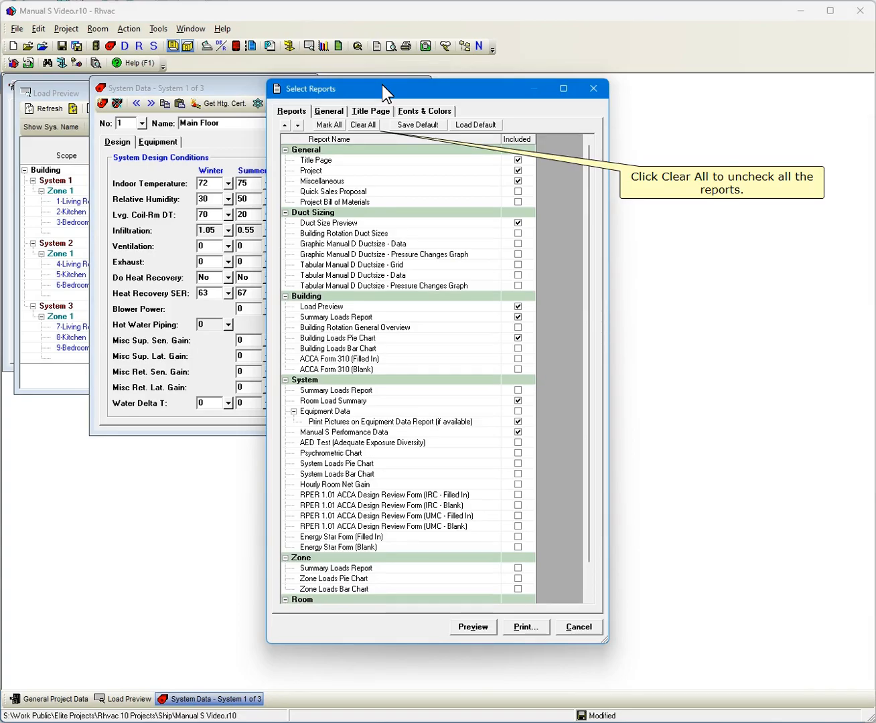
pyautogui.click(363, 125)
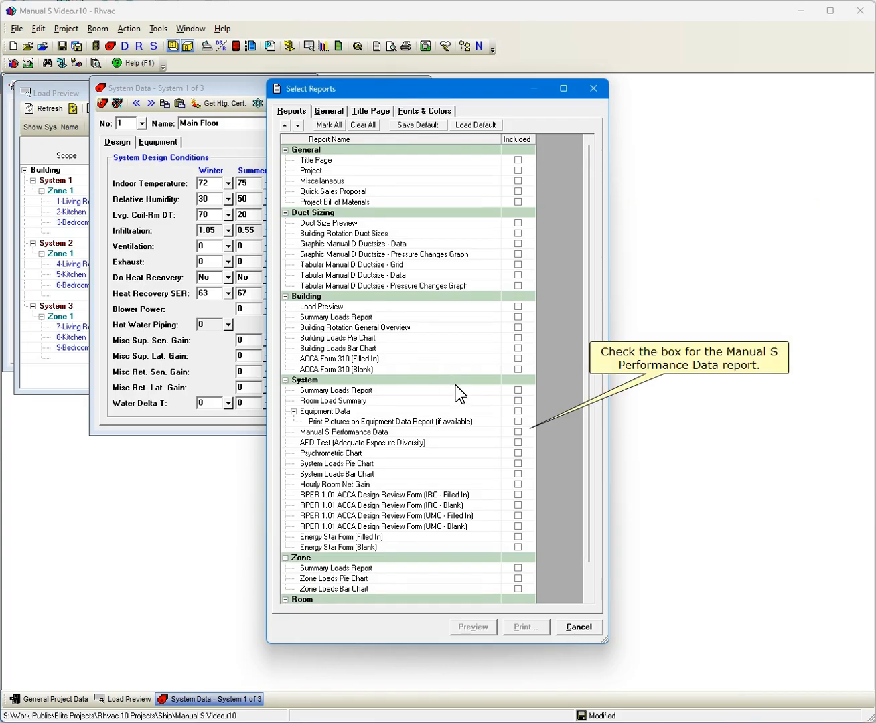
pyautogui.click(517, 431)
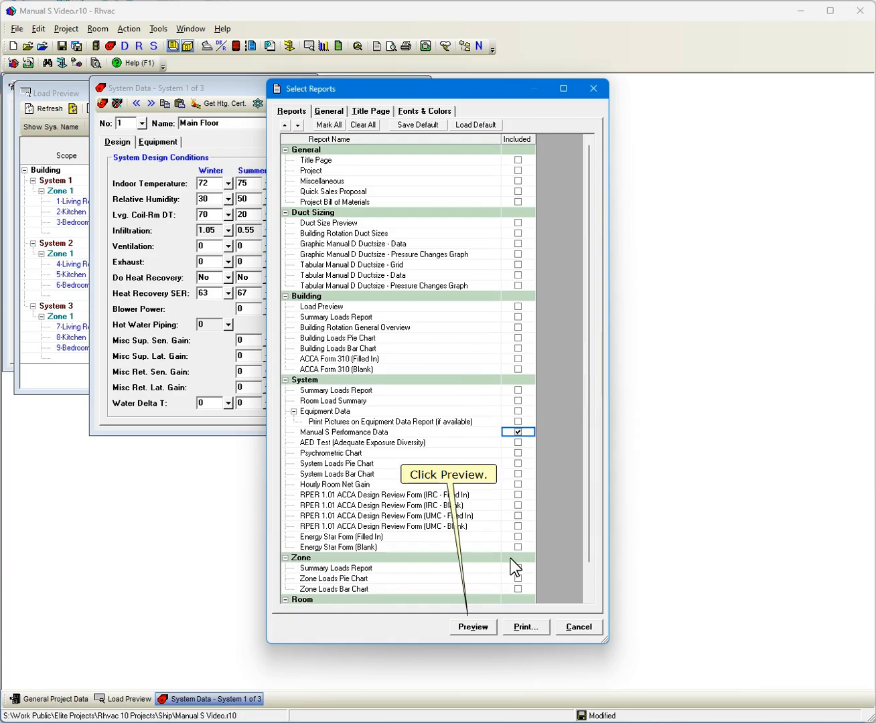
pyautogui.click(473, 626)
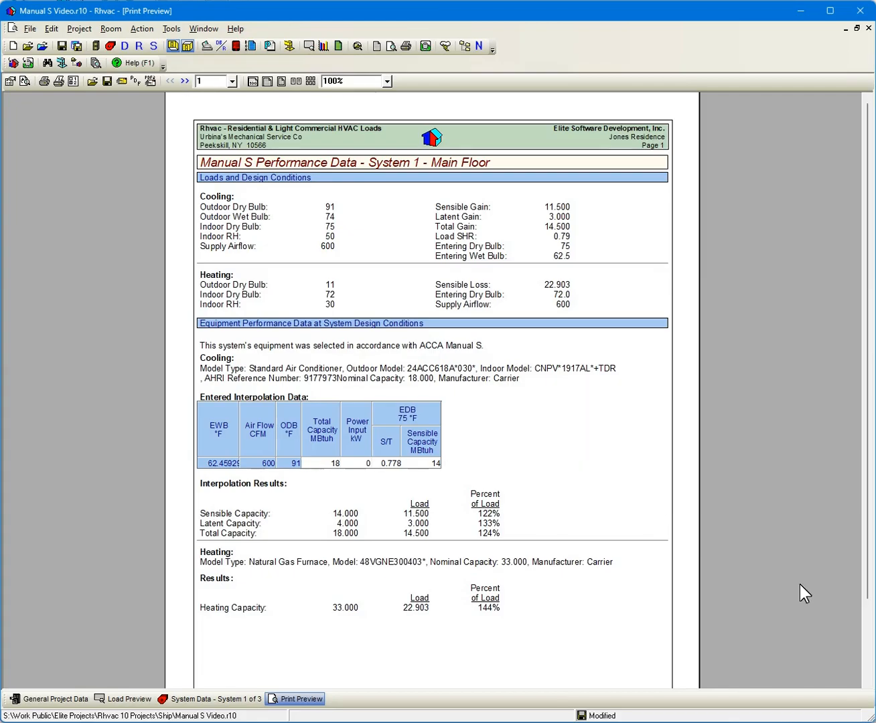
# Step: Return from the 124% capacity report preview to System 1's design conditions
pyautogui.click(214, 699)
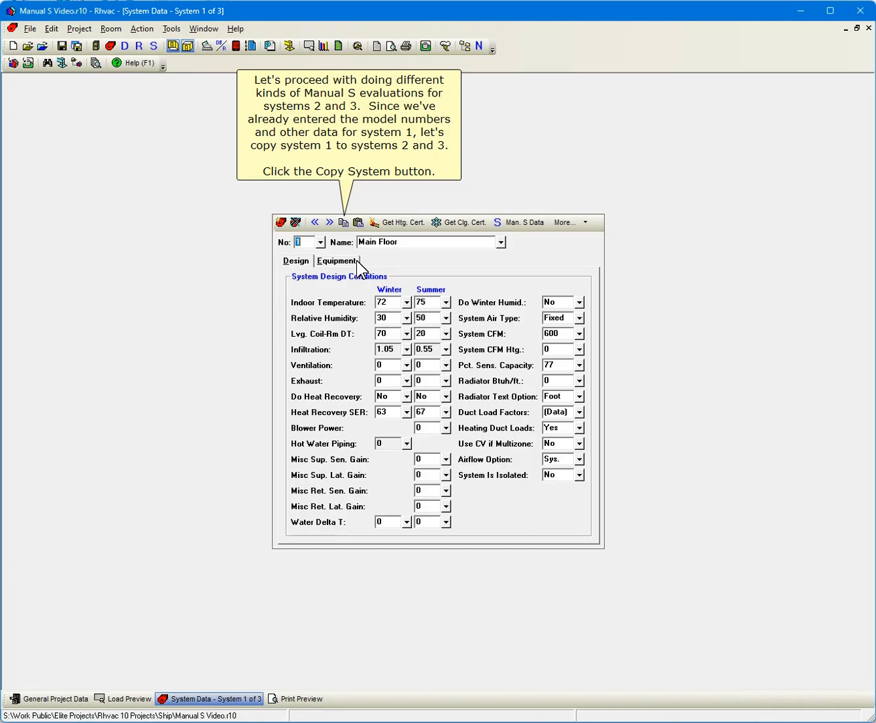
pyautogui.click(343, 222)
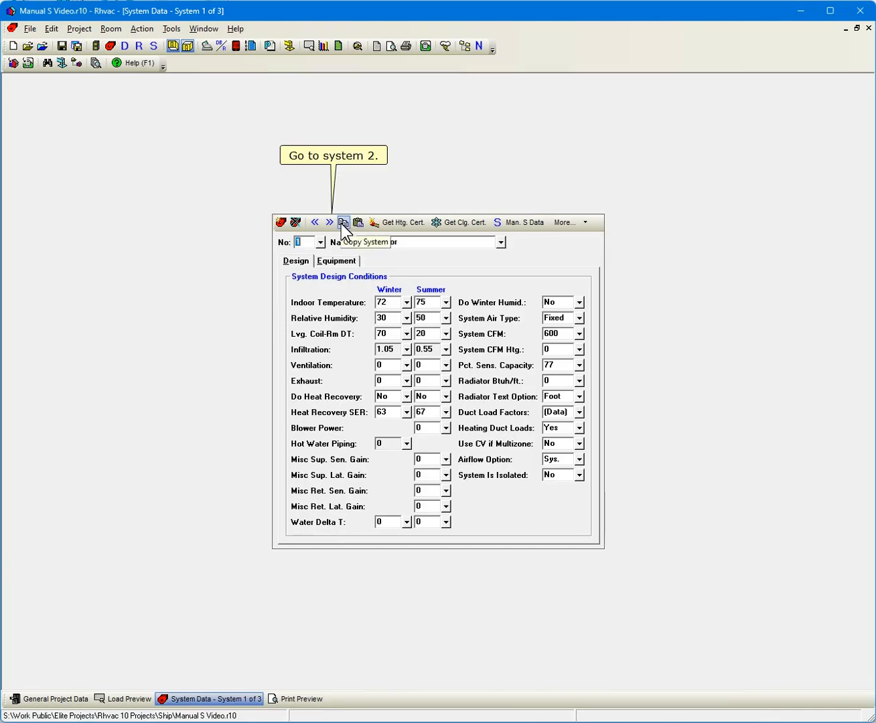
pyautogui.click(330, 222)
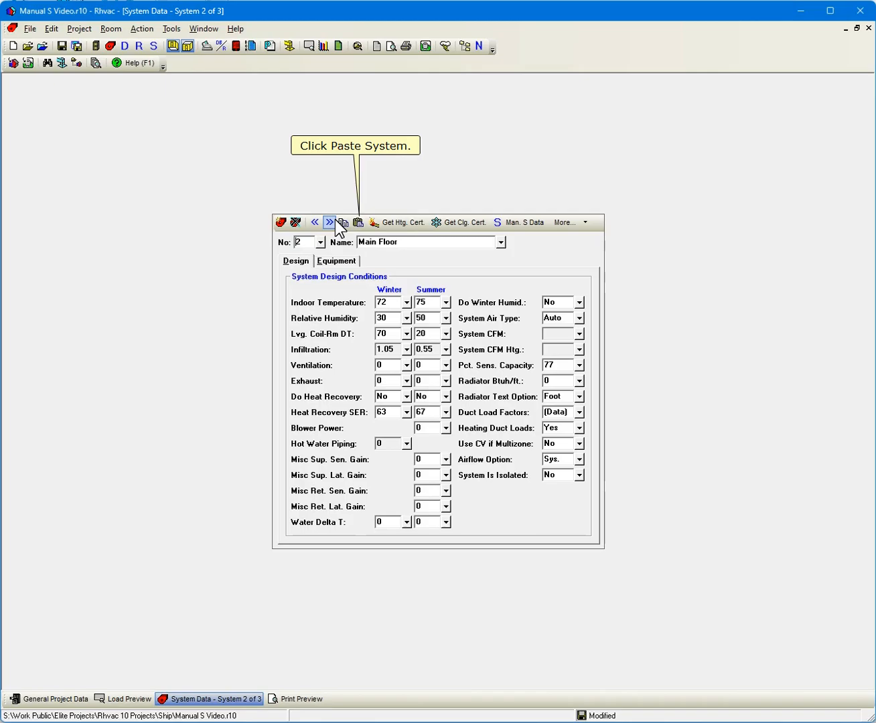
pyautogui.click(359, 222)
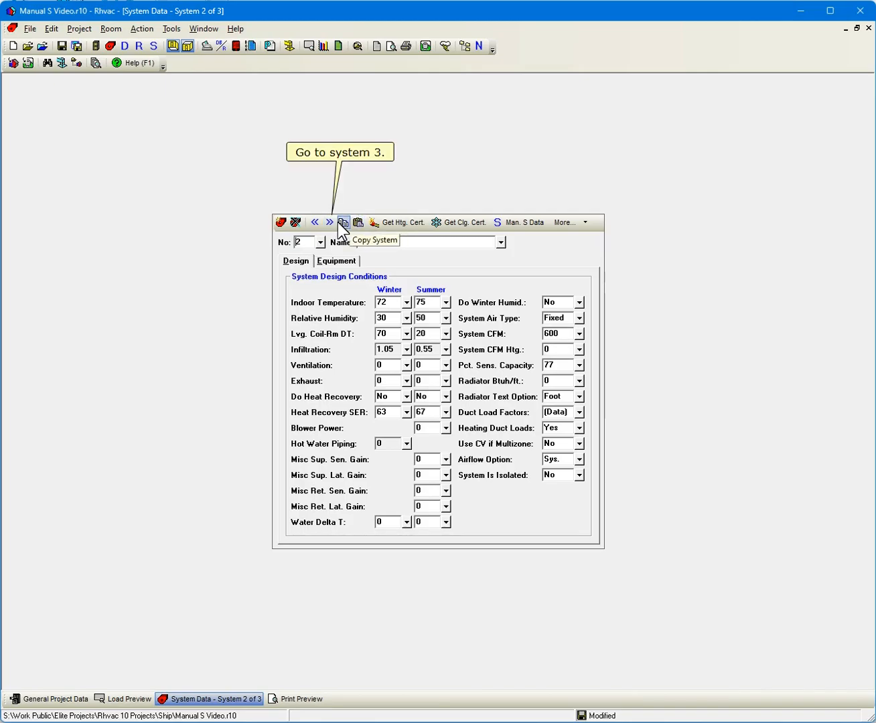
pyautogui.click(329, 223)
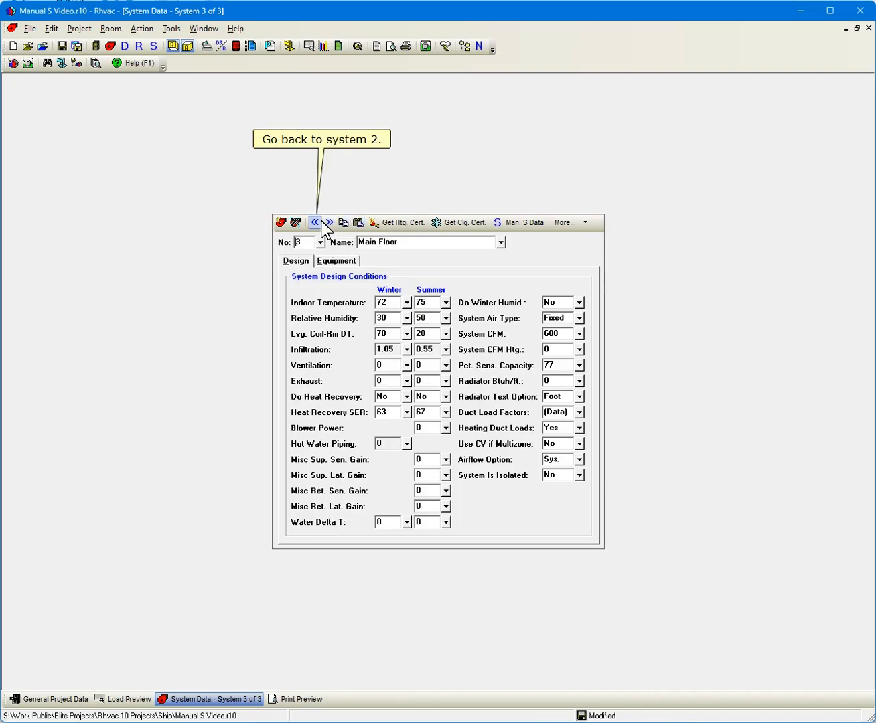
pyautogui.click(314, 223)
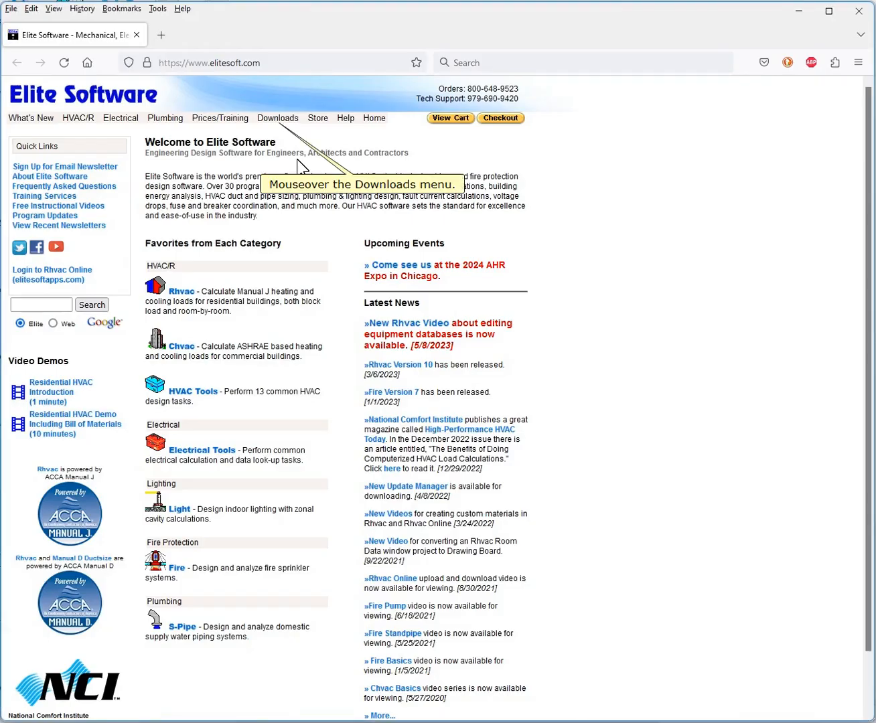
# Step: From Downloads > Expanded Ratings Data, follow the Carrier product data specifications link
pyautogui.click(277, 118)
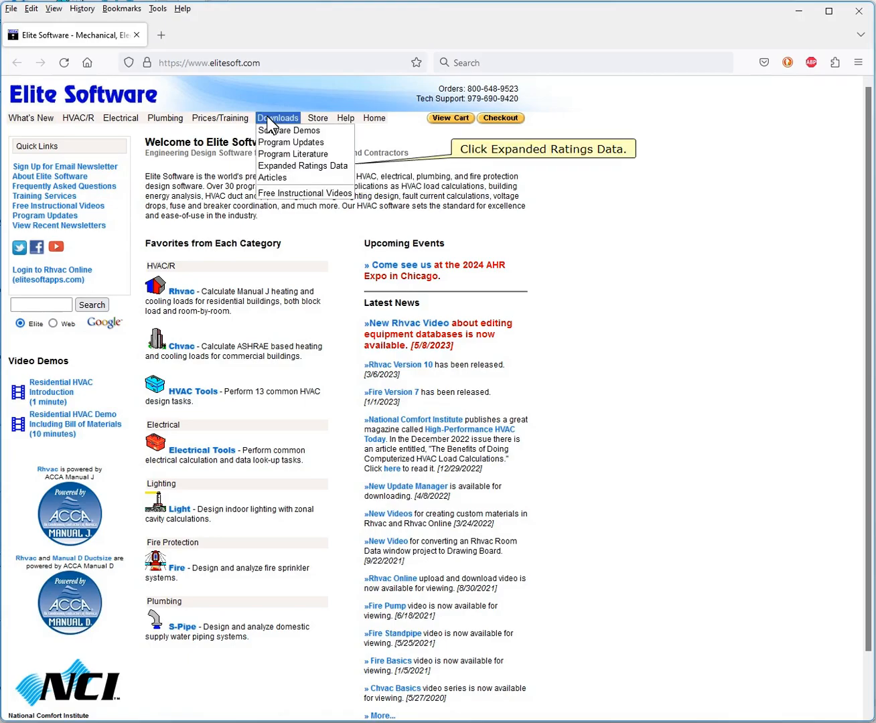
pyautogui.click(303, 166)
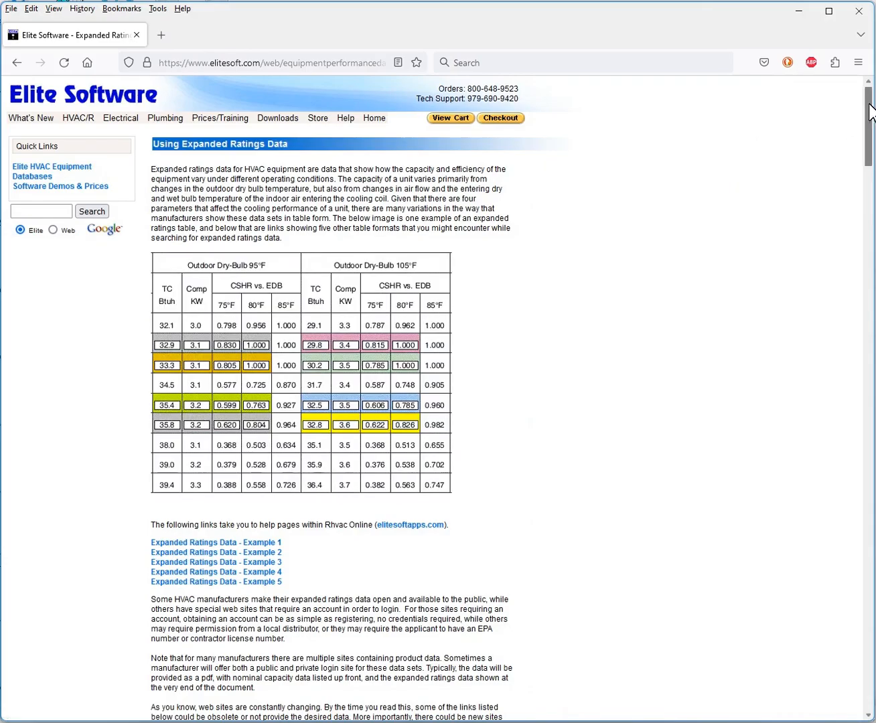
pyautogui.scroll(-3)
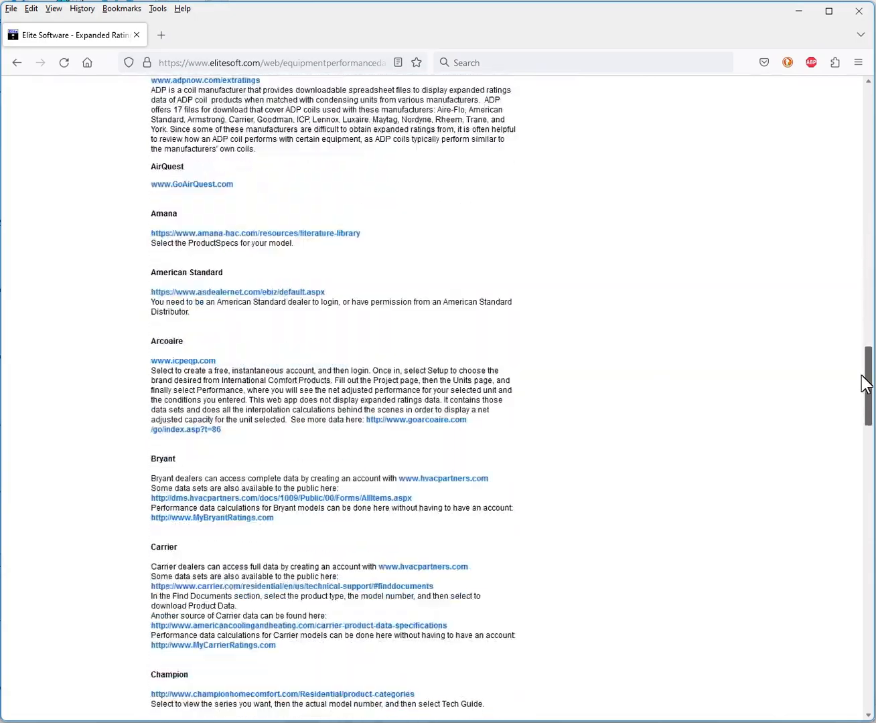
pyautogui.scroll(-3)
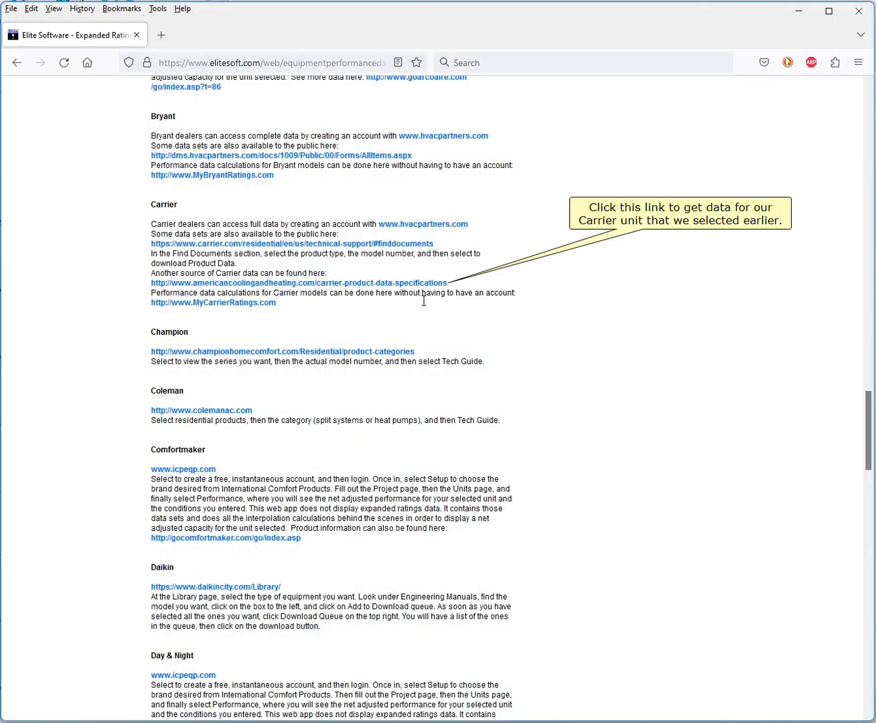
pyautogui.click(297, 282)
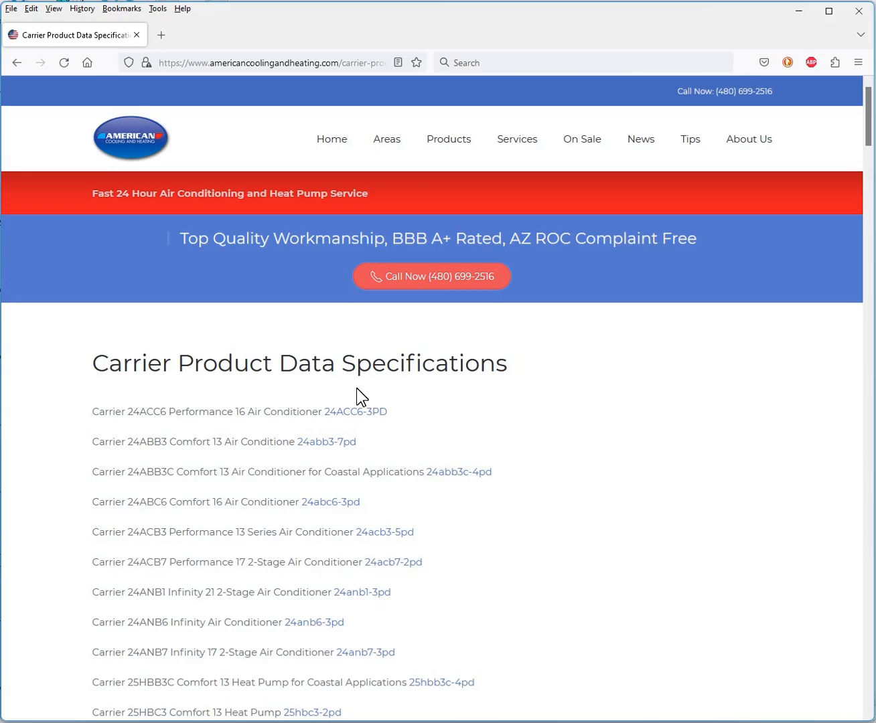
# Step: View the 24ACC6 product data PDF's Detailed Cooling Capacities table on page 47, zoomed in
pyautogui.click(356, 411)
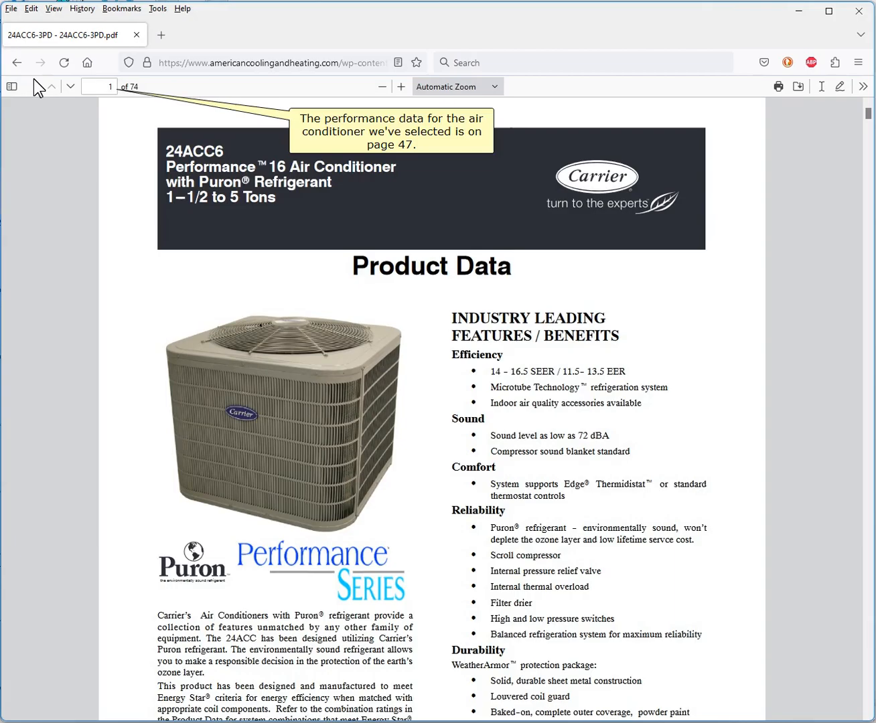
pyautogui.click(863, 86)
pyautogui.write('47')
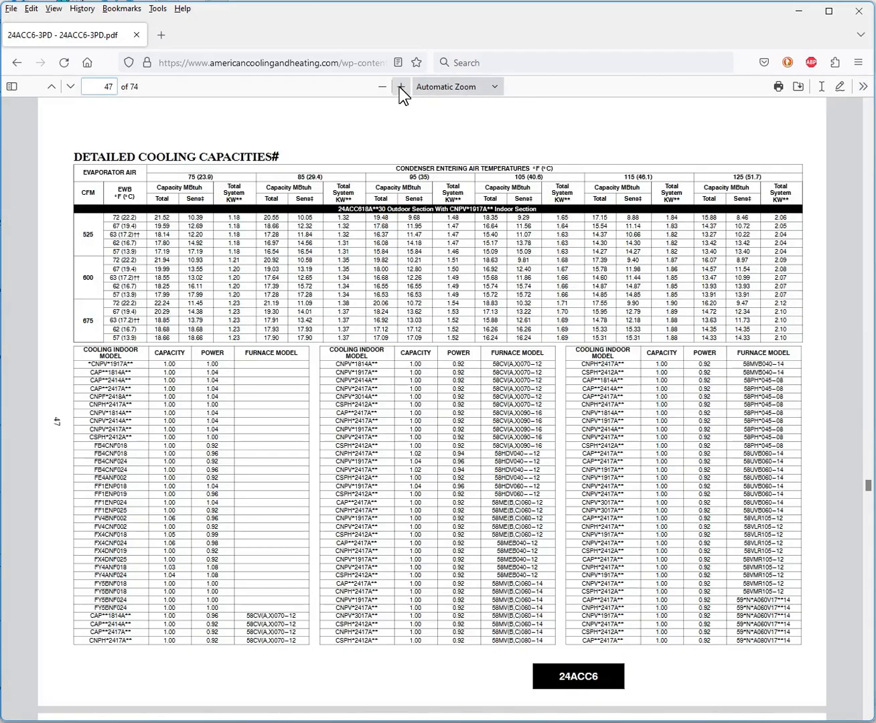
pyautogui.click(402, 86)
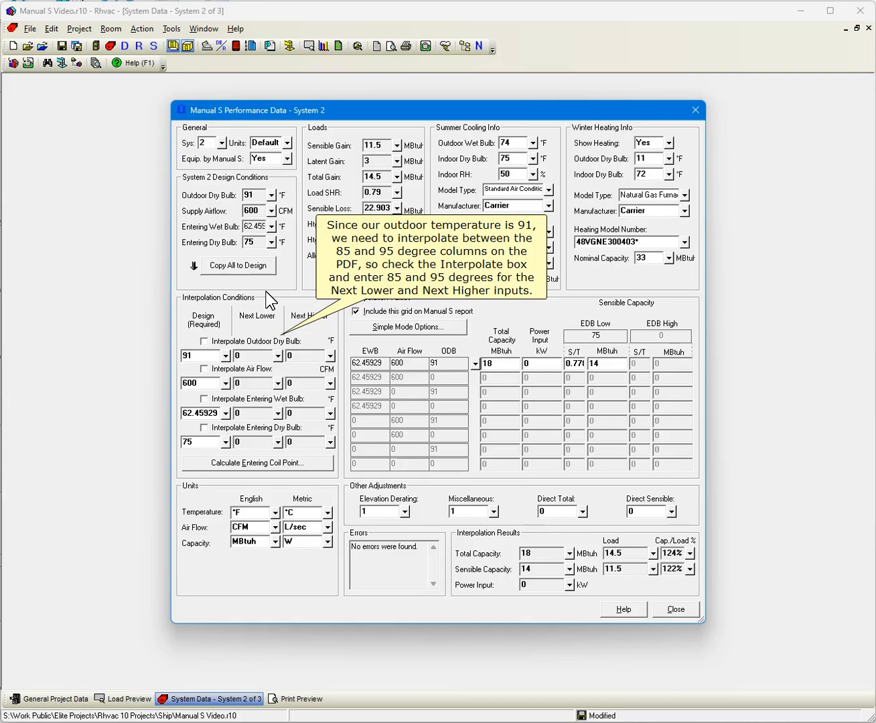
# Step: Enable outdoor dry bulb interpolation between 85 and 95 °F and entering wet bulb interpolation
pyautogui.click(203, 342)
pyautogui.write('95')
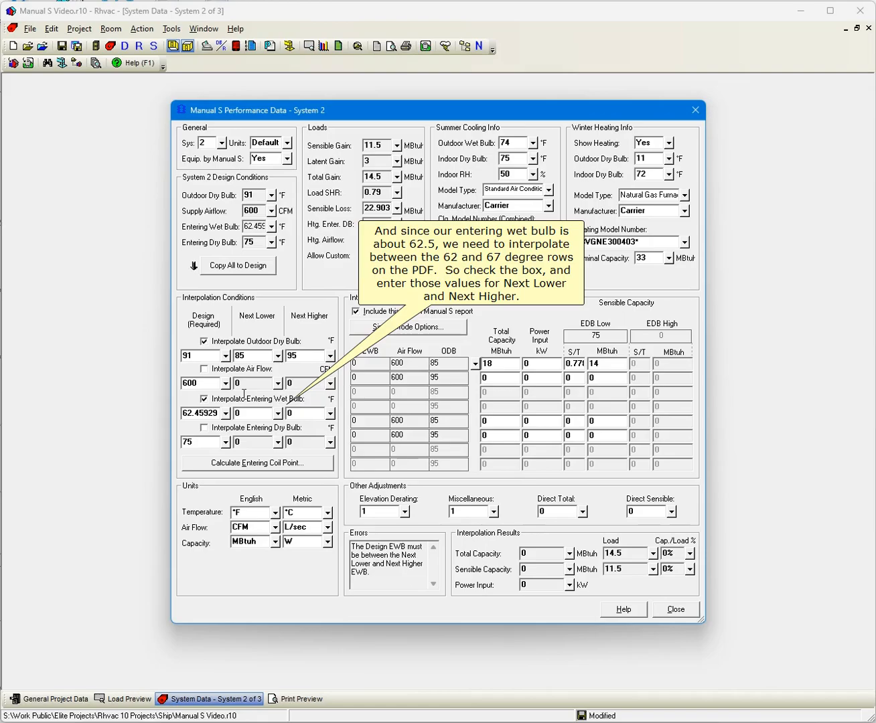
pyautogui.write('6')
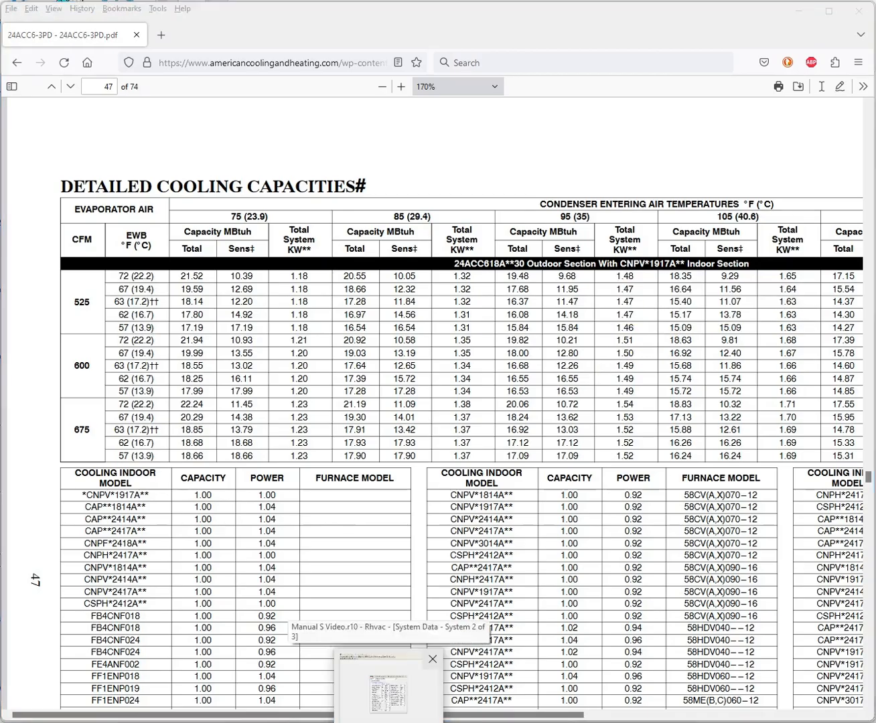
# Step: Back in Rhvac, fill row 1 with 17.39 total and 15.72 sensible and start row 2
pyautogui.click(388, 684)
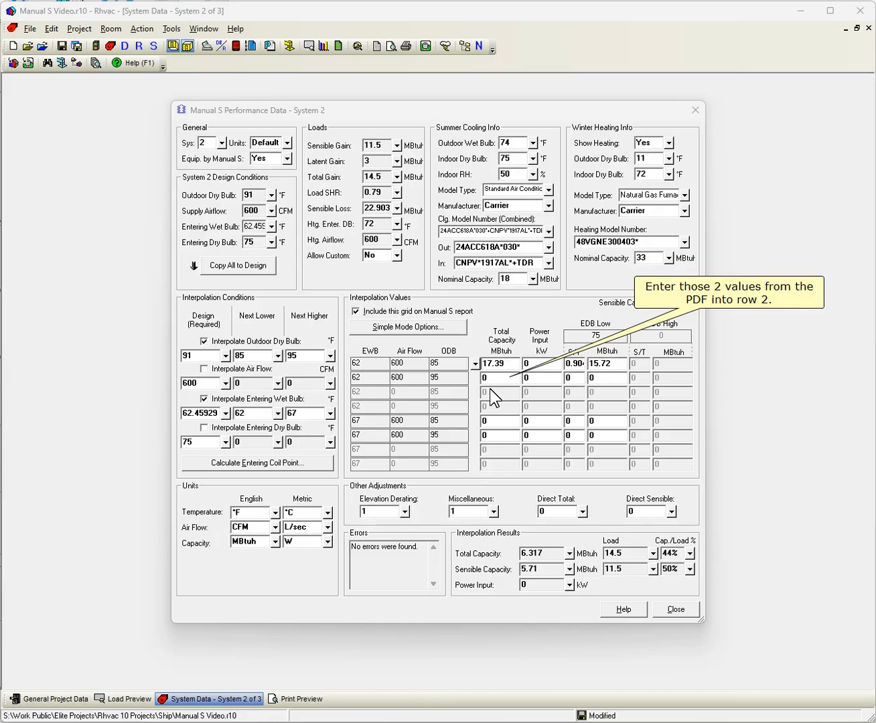
pyautogui.click(498, 377)
pyautogui.write('16.55')
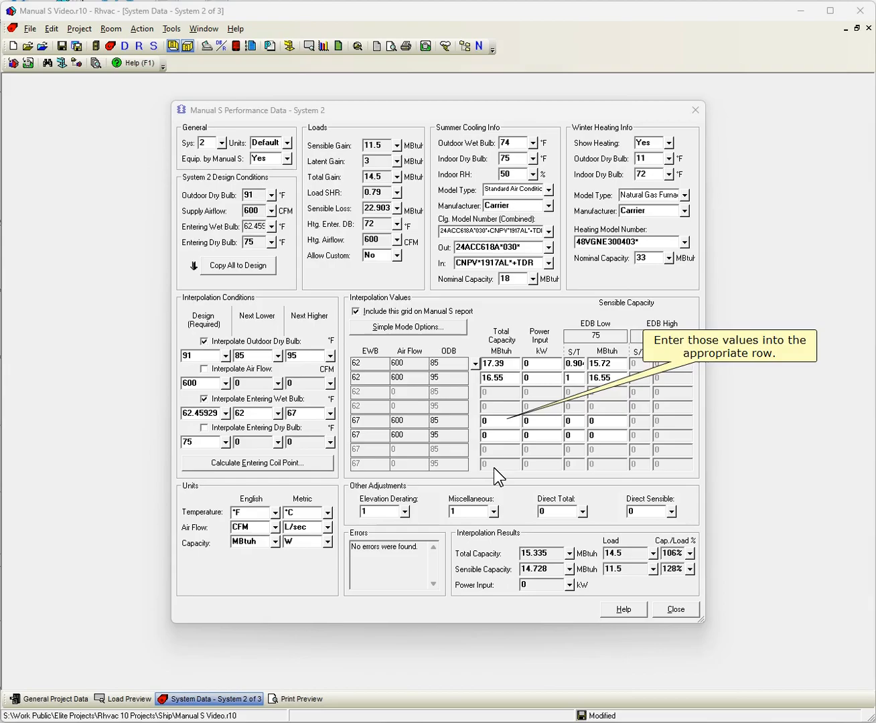
# Step: Enter 16.55 total for row 2 and begin the 67° wet bulb rows' capacities
pyautogui.write('19.03')
pyautogui.write('13.19')
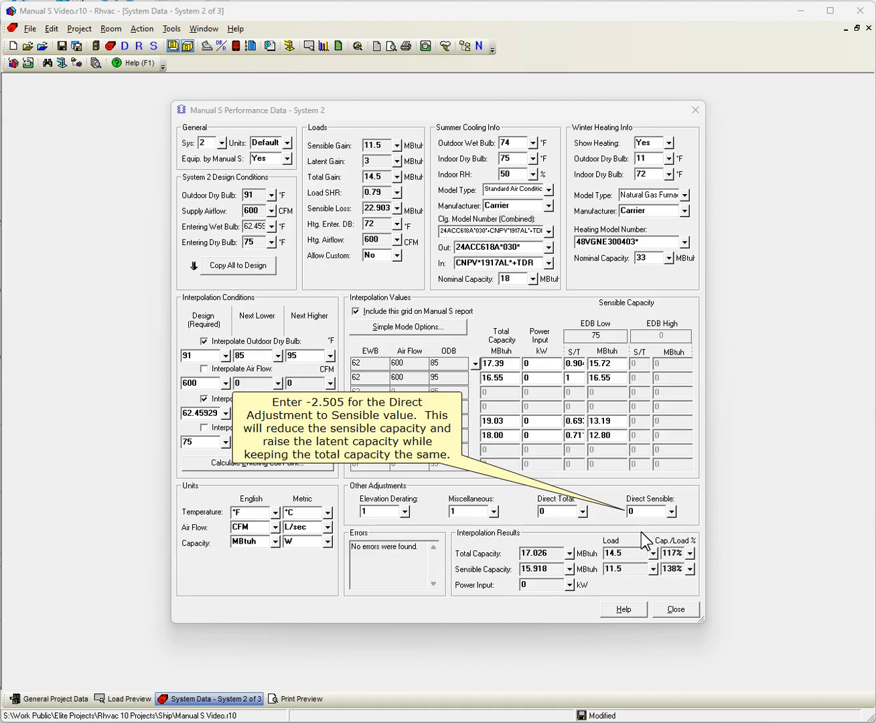
# Step: Set the Direct Sensible adjustment to -2.505, dropping sensible capacity to 13.413 MBtuh
pyautogui.write('-2.505')
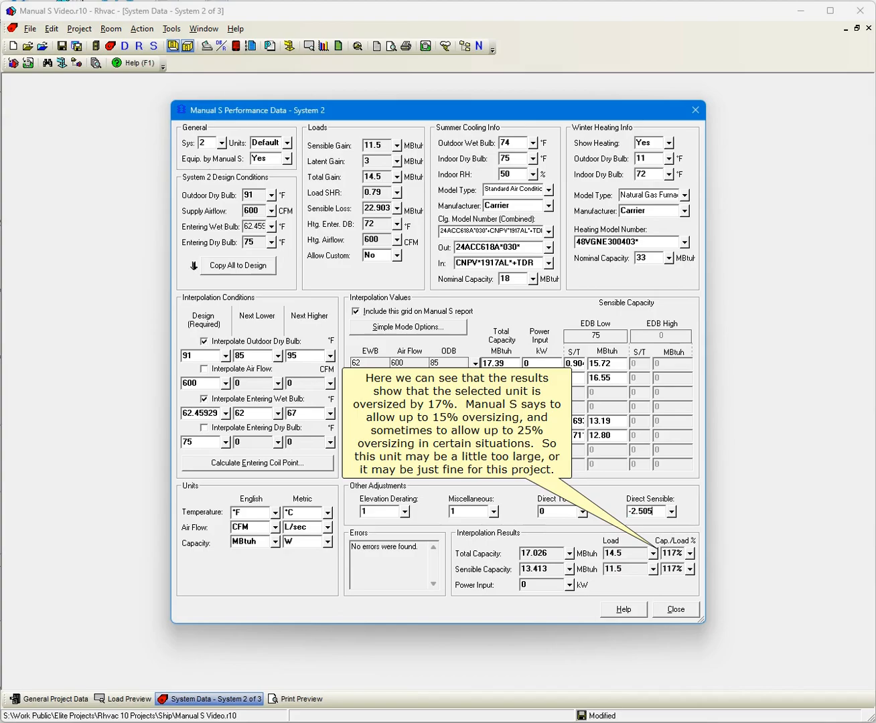
pyautogui.moveTo(484, 121)
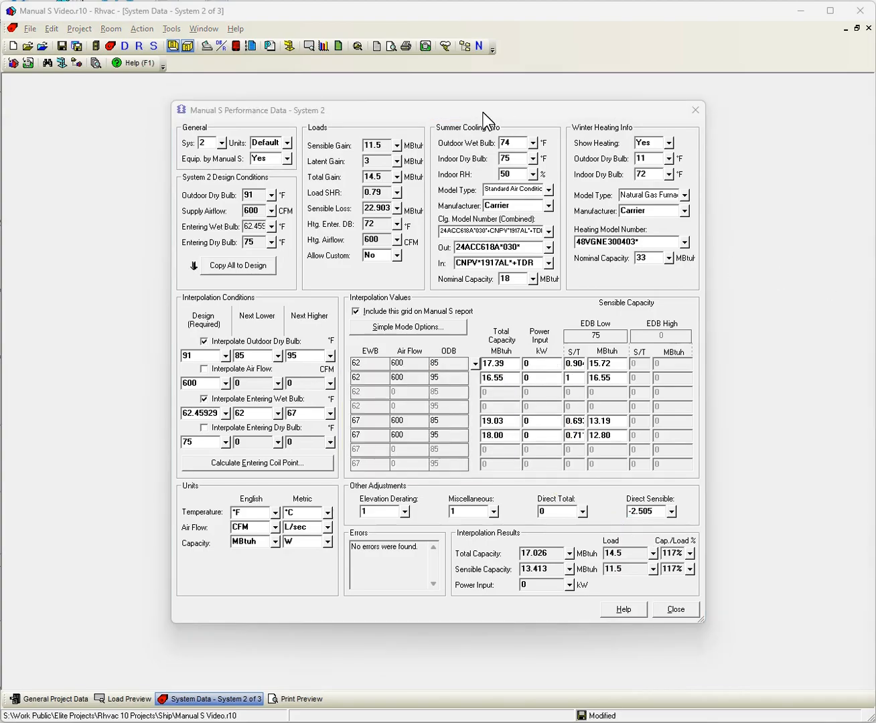
# Step: Close the Manual S Performance Data dialog at 117% and return to the print preview
pyautogui.click(673, 609)
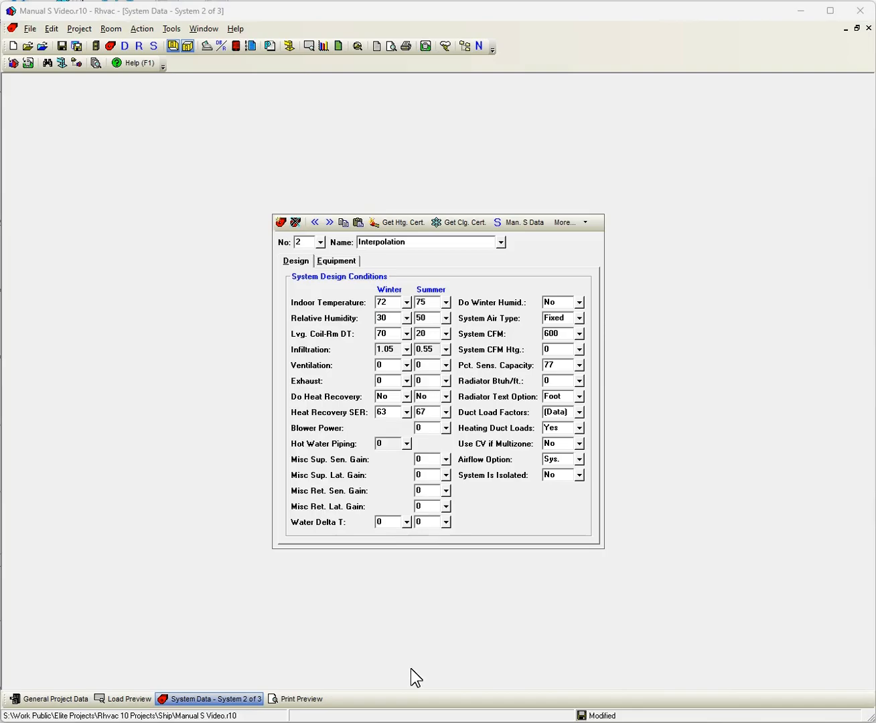
pyautogui.click(300, 699)
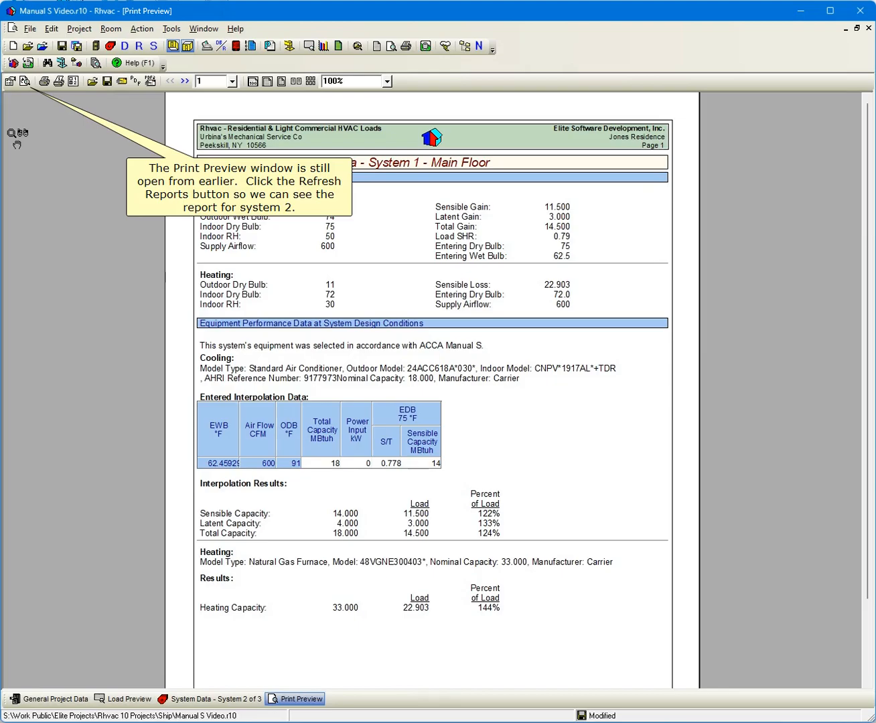
# Step: Refresh the reports and go to page 2, System 2's 117% Manual S report
pyautogui.click(11, 81)
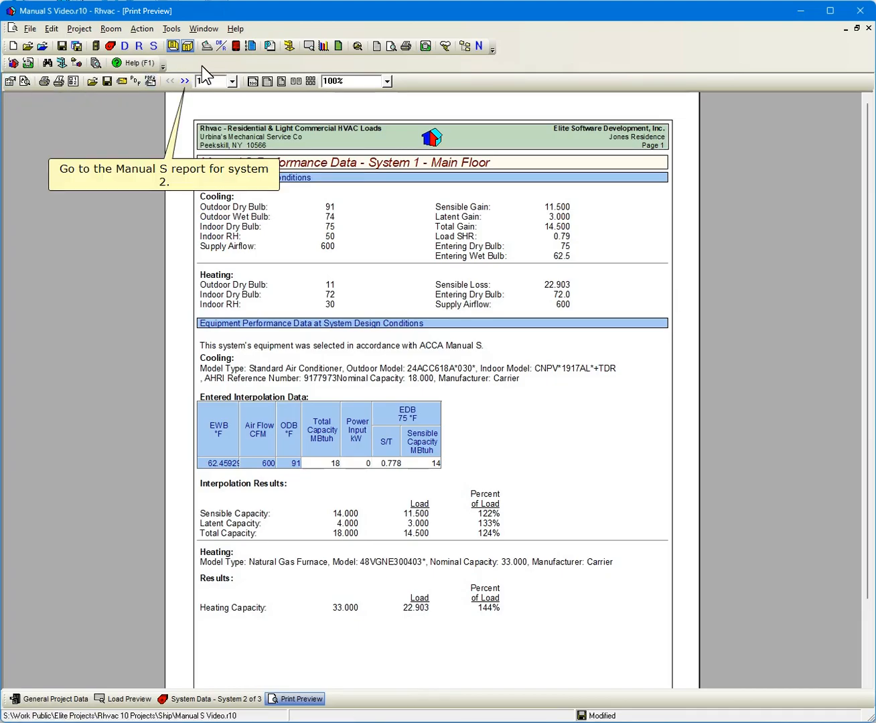
pyautogui.click(184, 80)
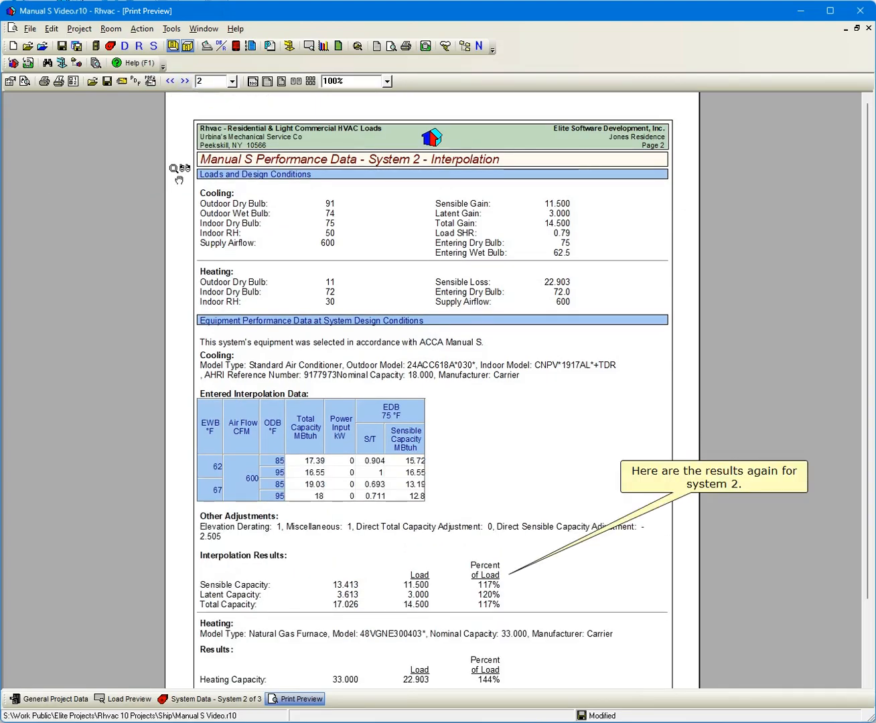
pyautogui.moveTo(774, 442)
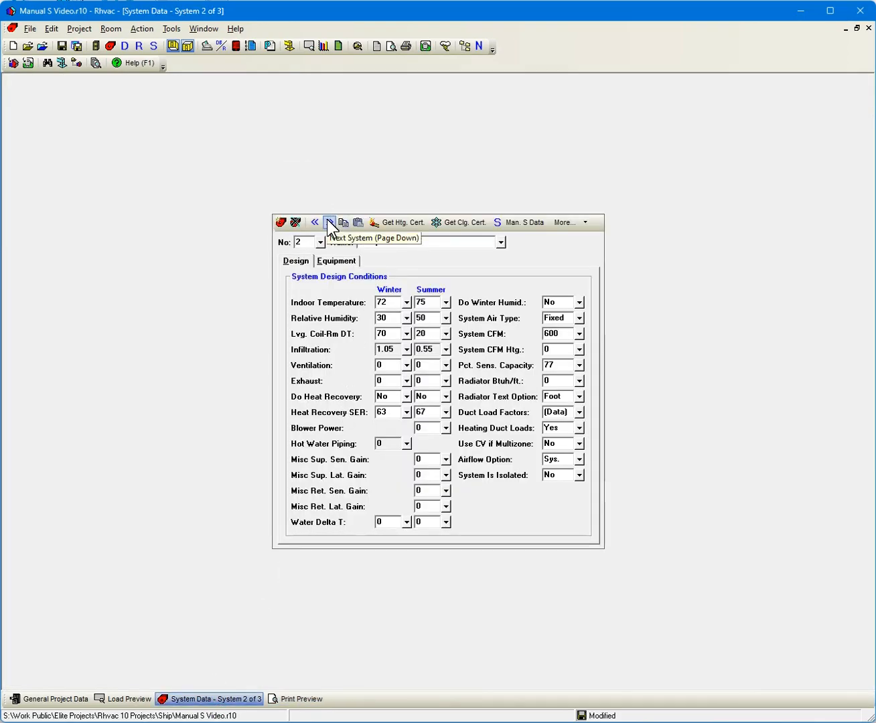
# Step: Advance to System 3 and start entering its new name 'Interpolation By Manufacturer'
pyautogui.click(329, 223)
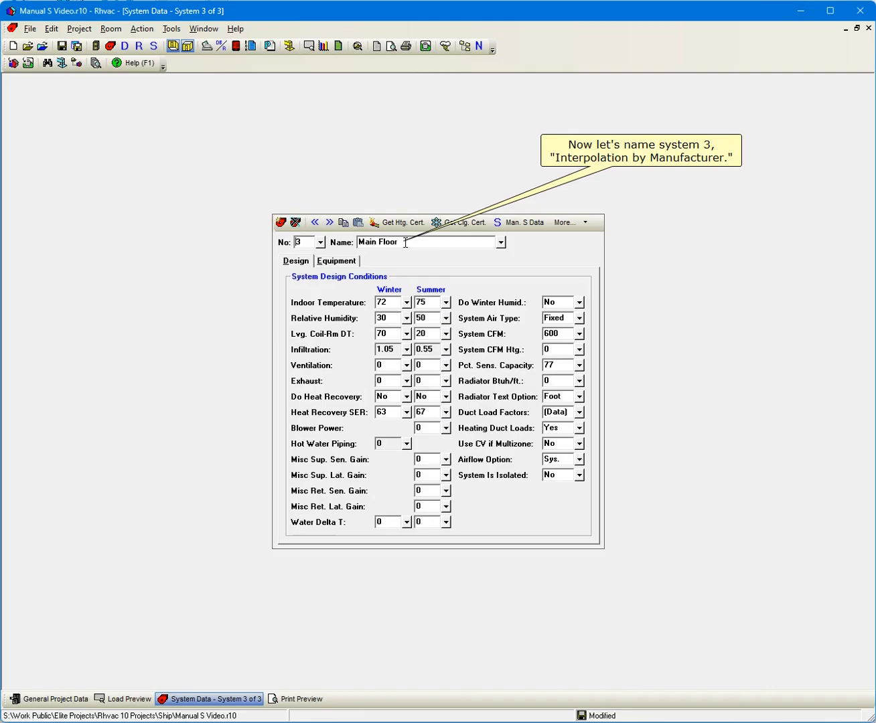
pyautogui.write('Interpolation By')
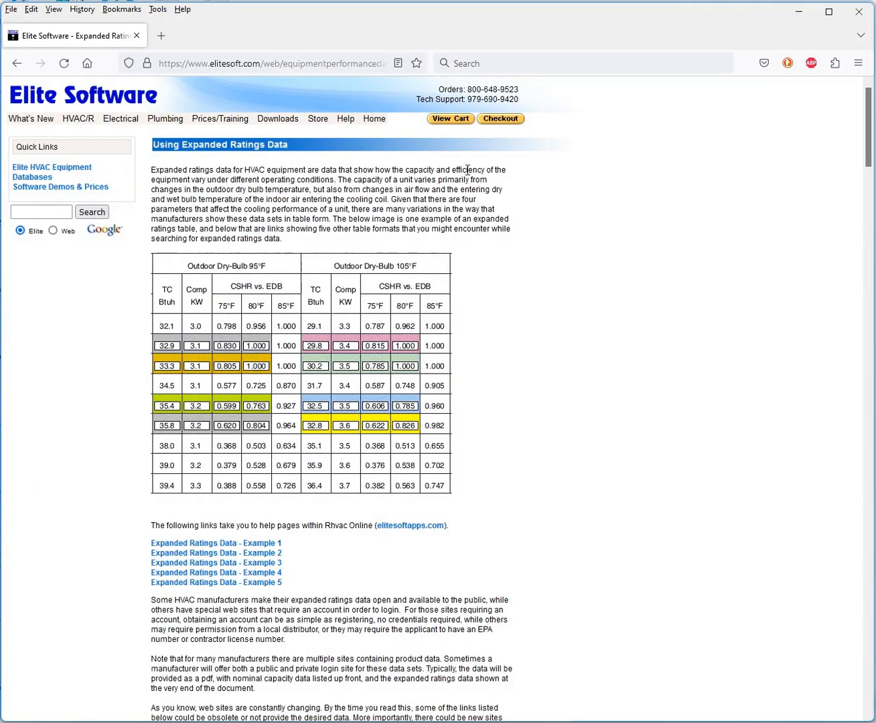
# Step: Locate the Carrier entry in the expanded ratings guide and follow the MyCarrierRatings.com link
pyautogui.scroll(-3)
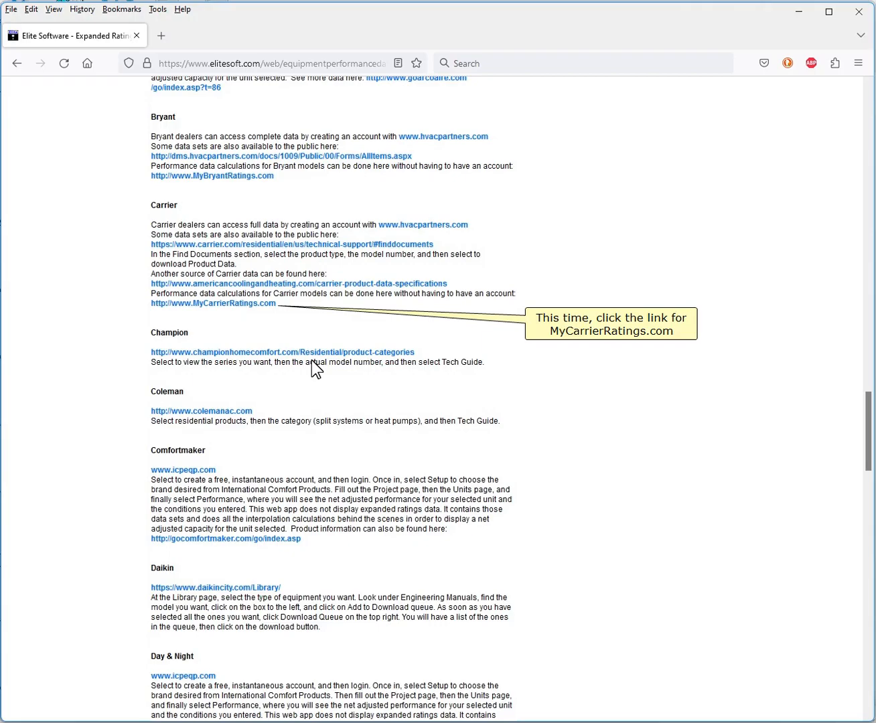
pyautogui.click(212, 303)
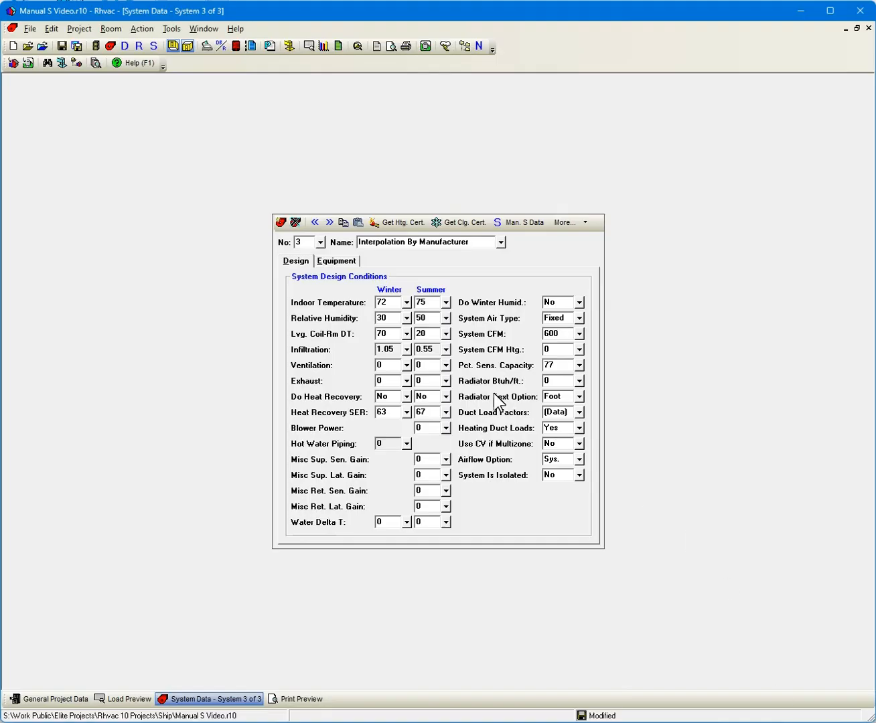
# Step: Show System 3's cooling equipment and copy its AHRI reference number 9177973
pyautogui.click(335, 260)
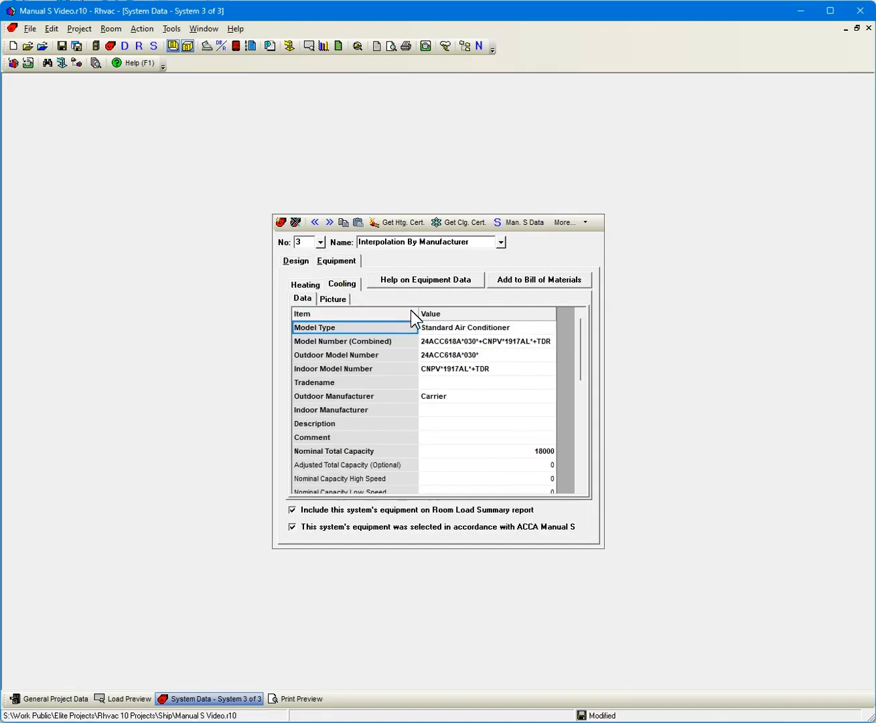
pyautogui.rightClick(434, 340)
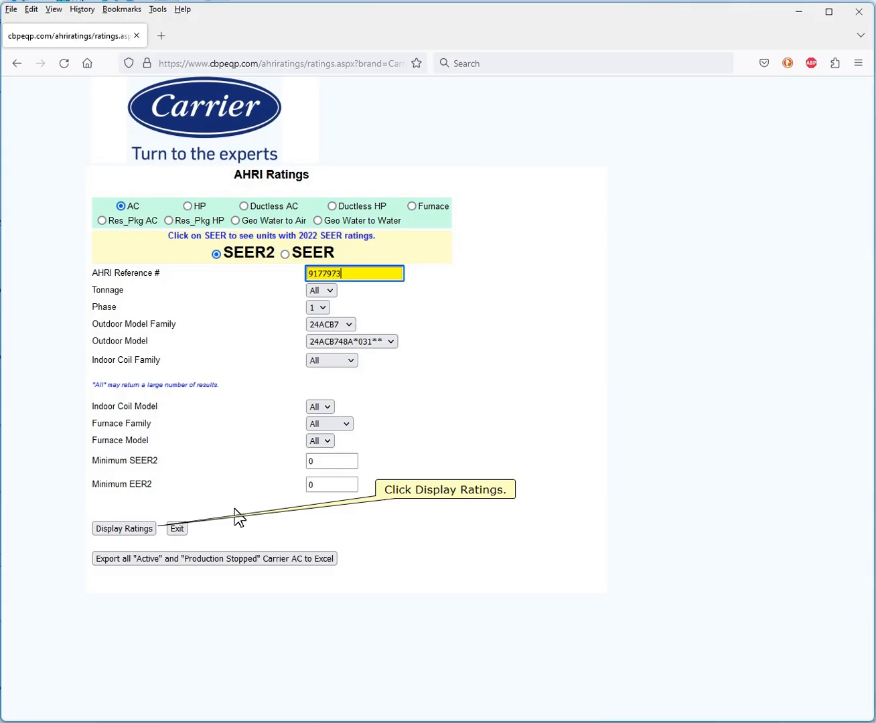
# Step: Display ratings for unit 9177973 and calculate capacities at 91°F outdoor, 62.45929 wet bulb: 17,026 total Btuh
pyautogui.click(123, 528)
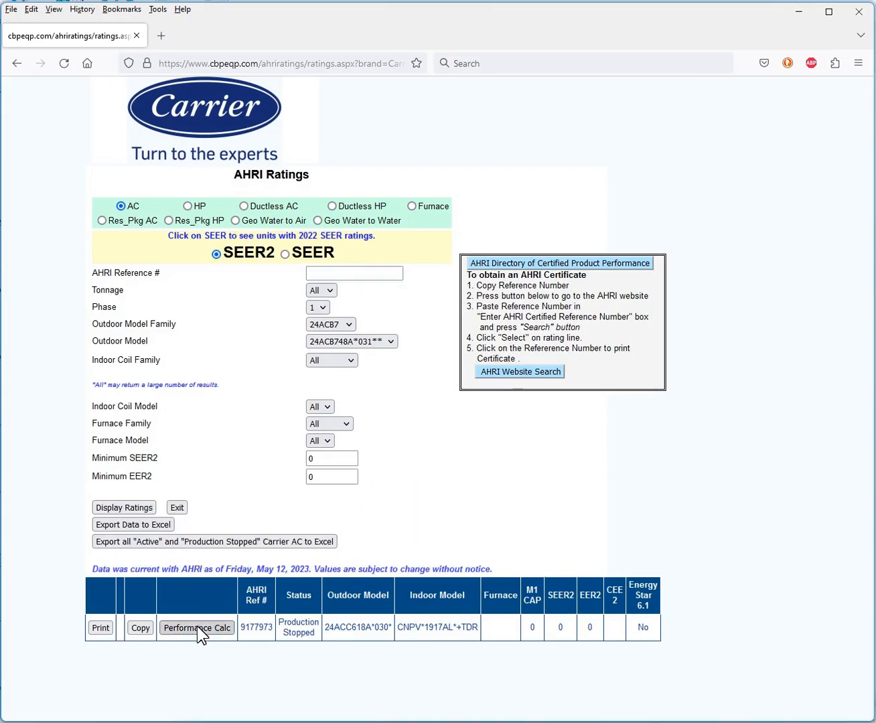
pyautogui.click(196, 627)
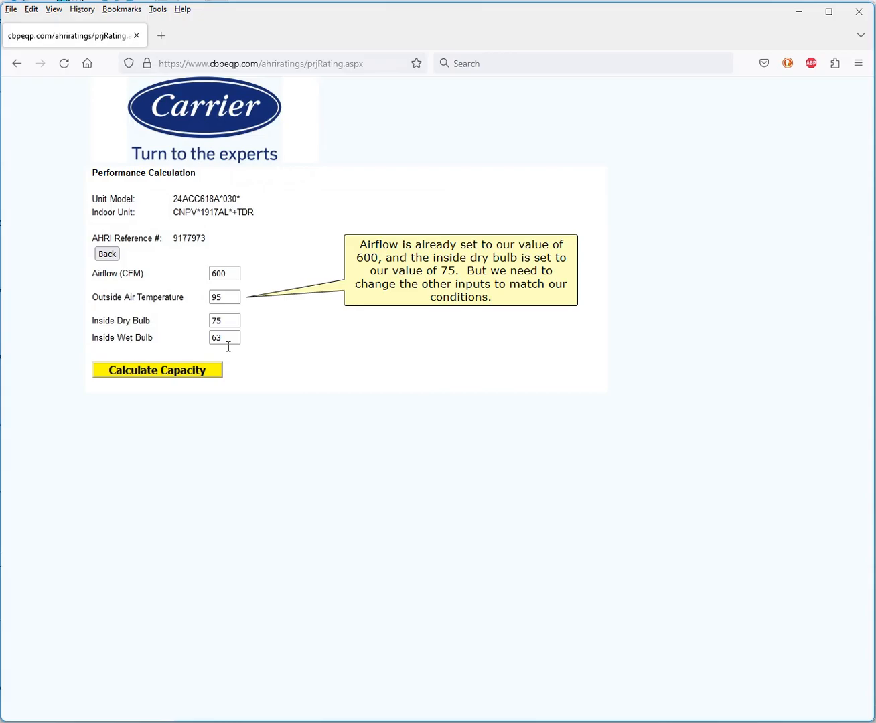
pyautogui.write('2.4592')
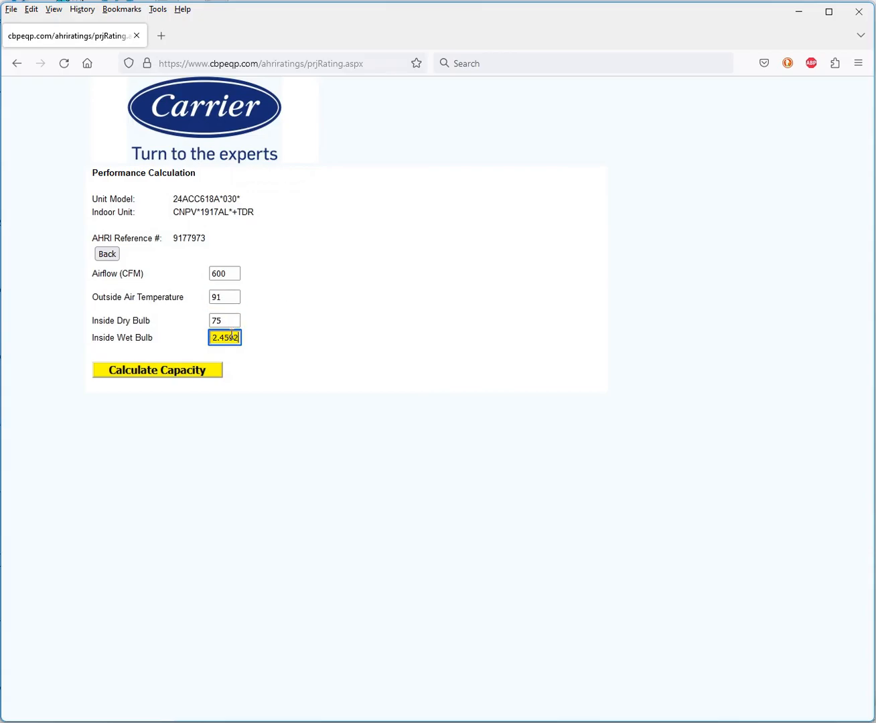
pyautogui.write('.45929')
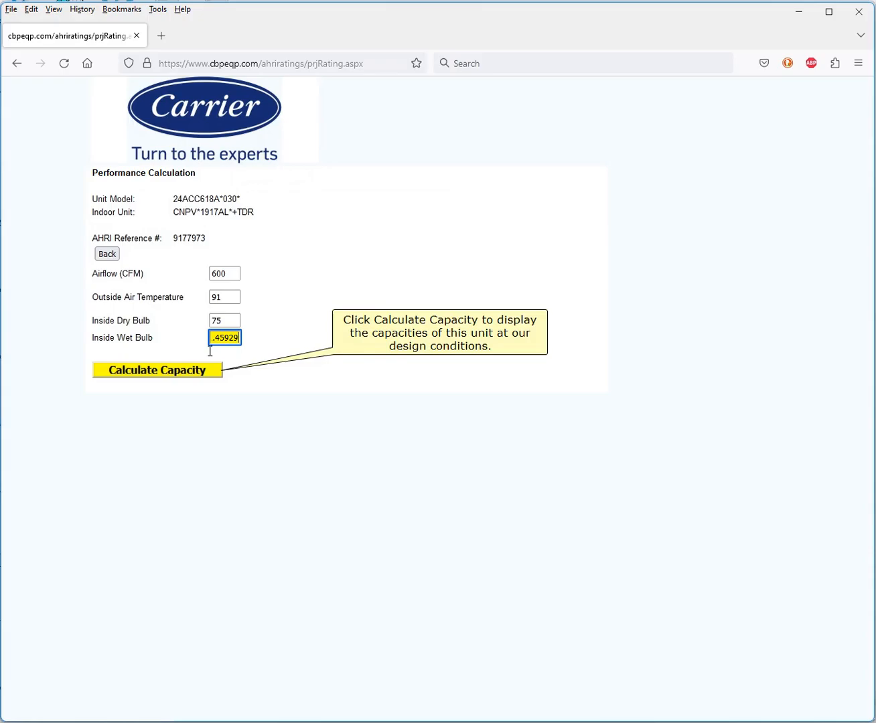
pyautogui.click(157, 370)
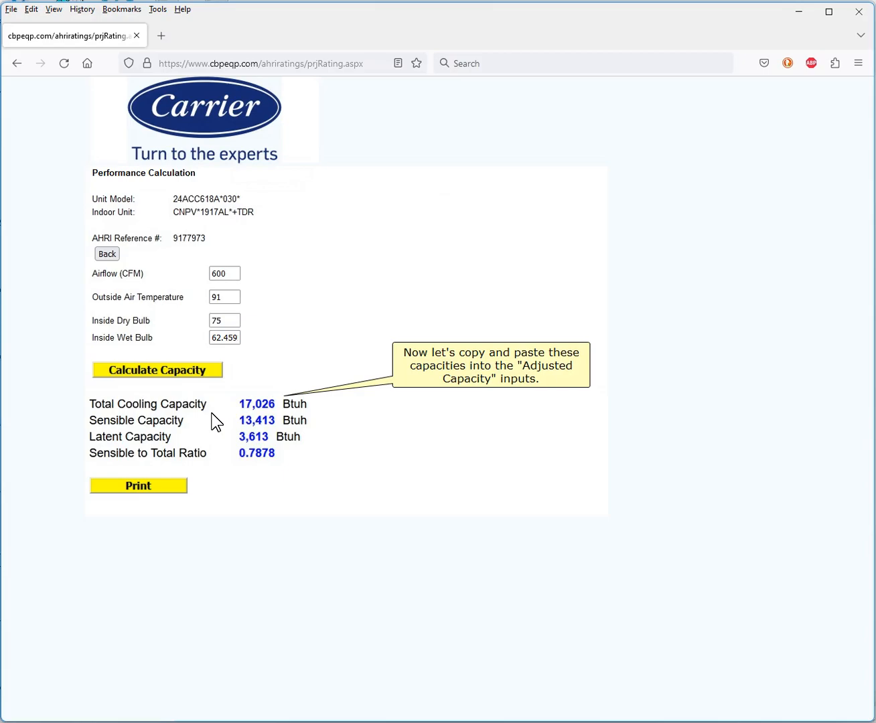
pyautogui.doubleClick(257, 421)
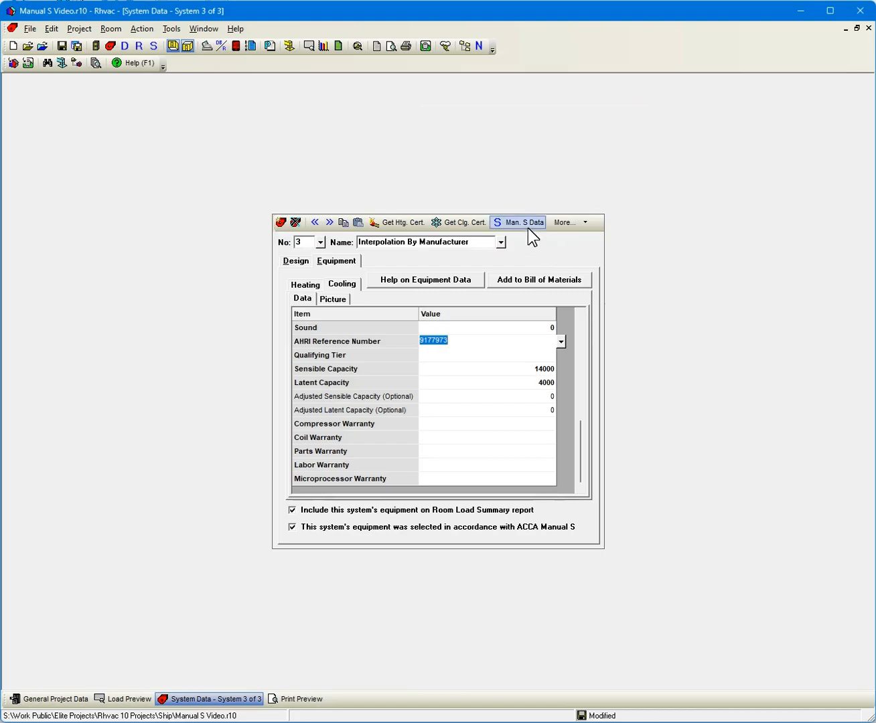
# Step: Bring up System 3's Manual S performance data window
pyautogui.click(517, 222)
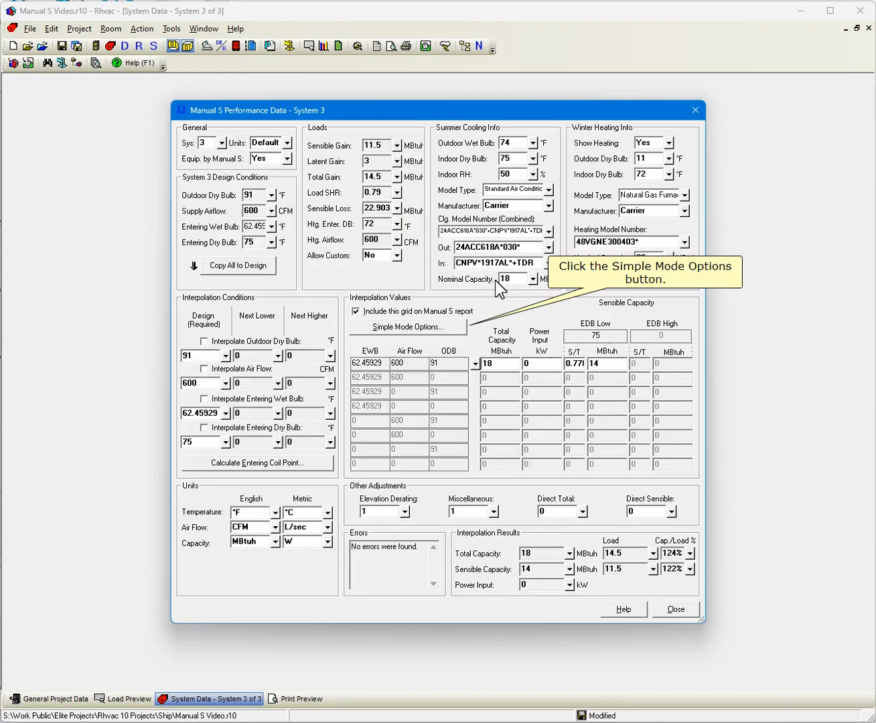
# Step: Go into the Simple Mode Options to enter the manufacturer-calculated capacities
pyautogui.click(407, 326)
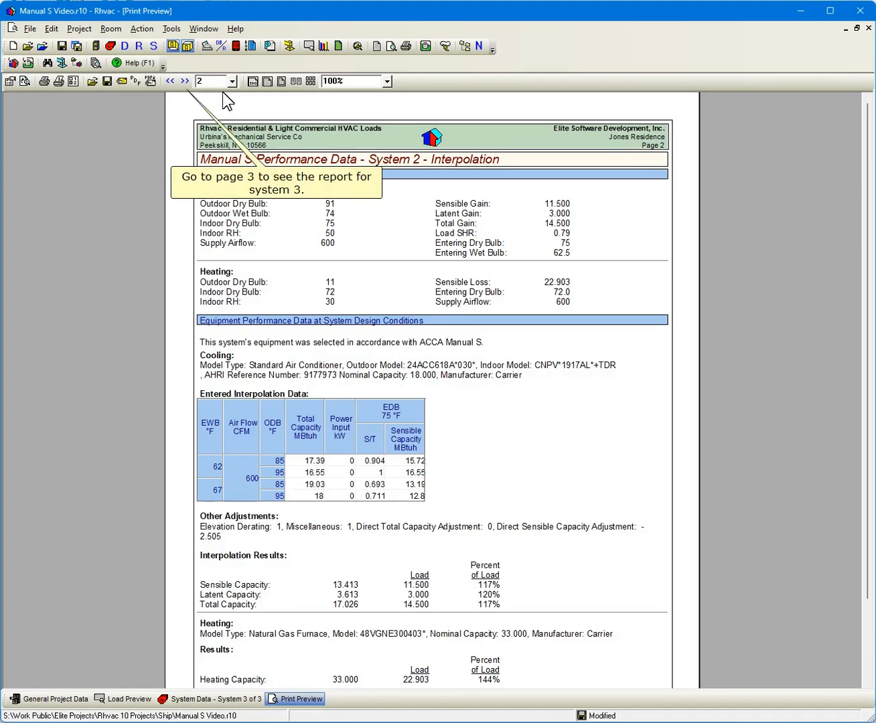
# Step: Page forward to System 3's report: 17.026 total, 13.413 sensible, 117% of load
pyautogui.click(184, 80)
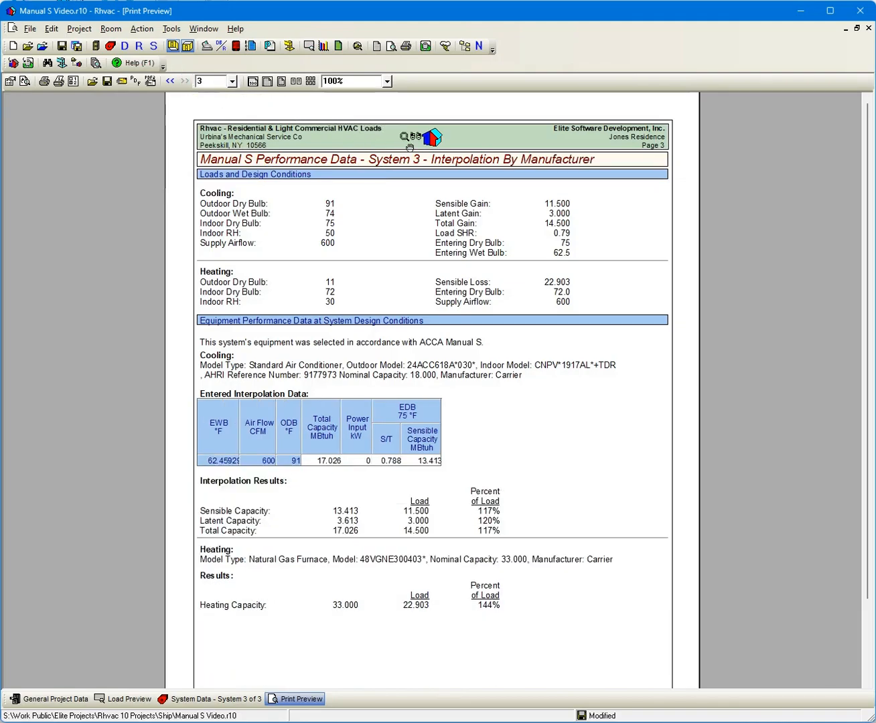